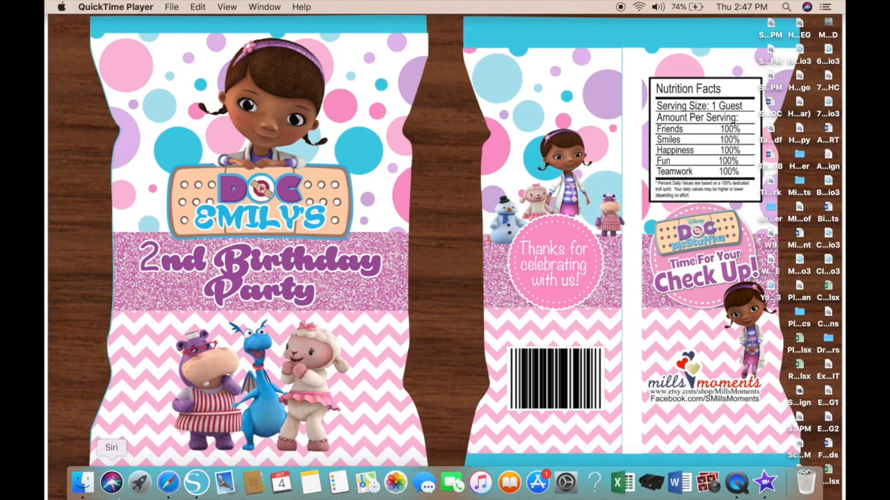
mouse_move(161, 484)
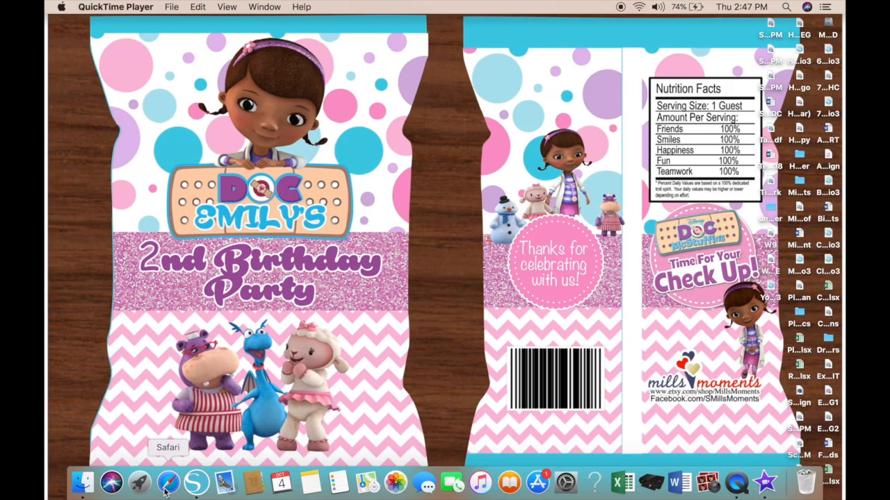
Step: Bring the Safari window with Etsy Ninja Turtle clip art results in front of QuickTime
left_click(164, 483)
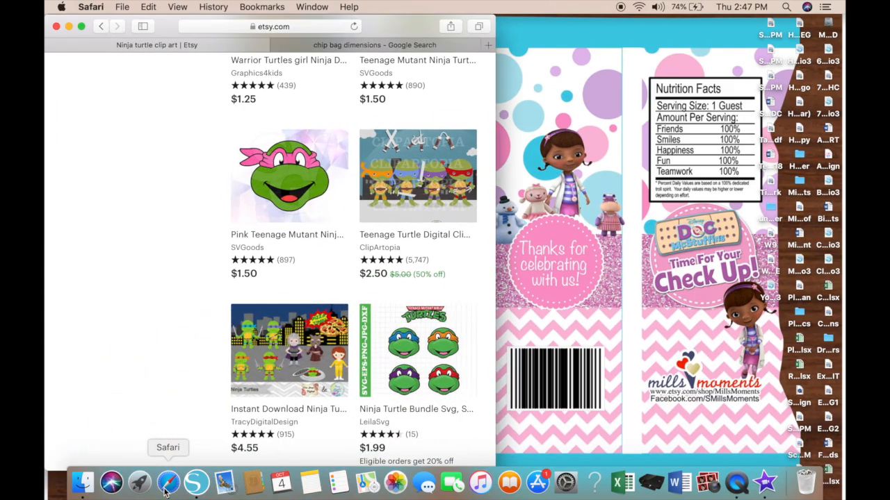
Step: Browse down through the Etsy Ninja Turtle clip art listings
scroll("down", 3)
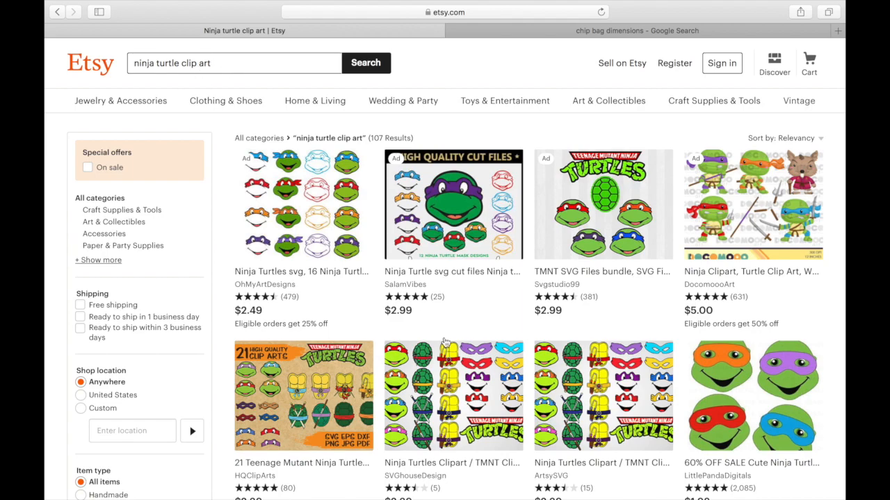
scroll("down", 3)
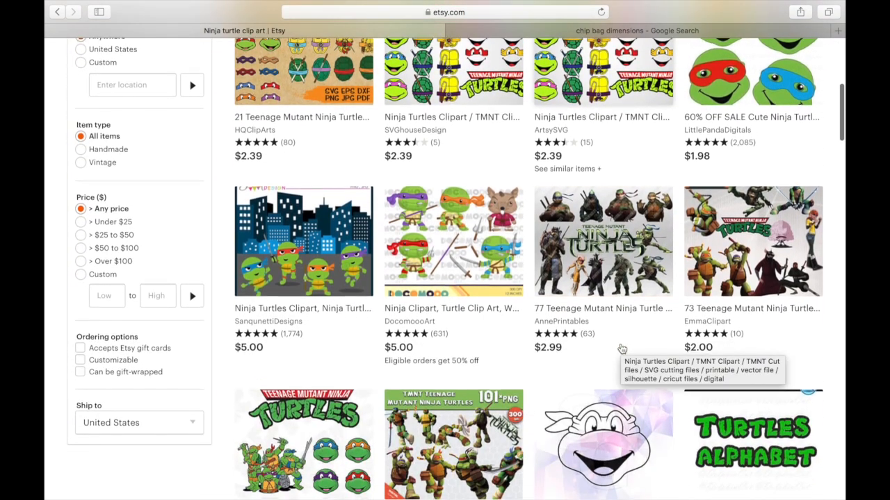
scroll("down", 3)
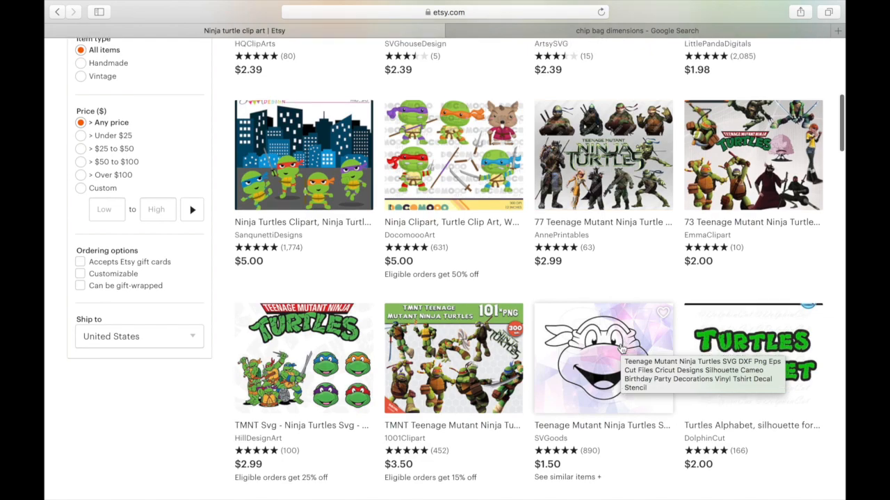
scroll("down", 3)
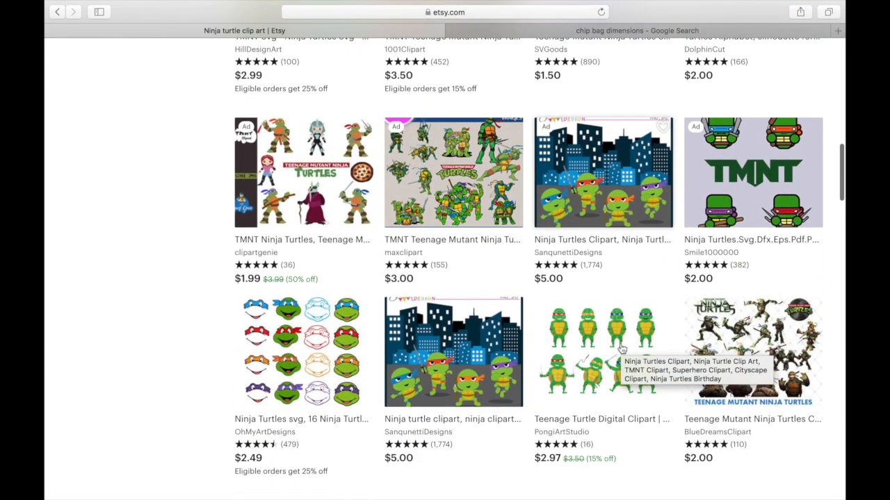
mouse_move(534, 228)
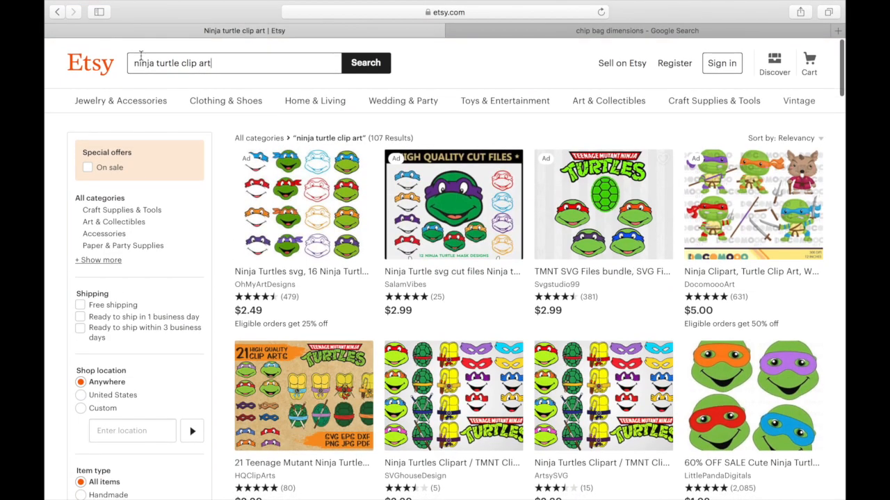
Step: Search Etsy for 'ninja turtle digital paper' and browse the new listings
type("ninja turtle digital pape")
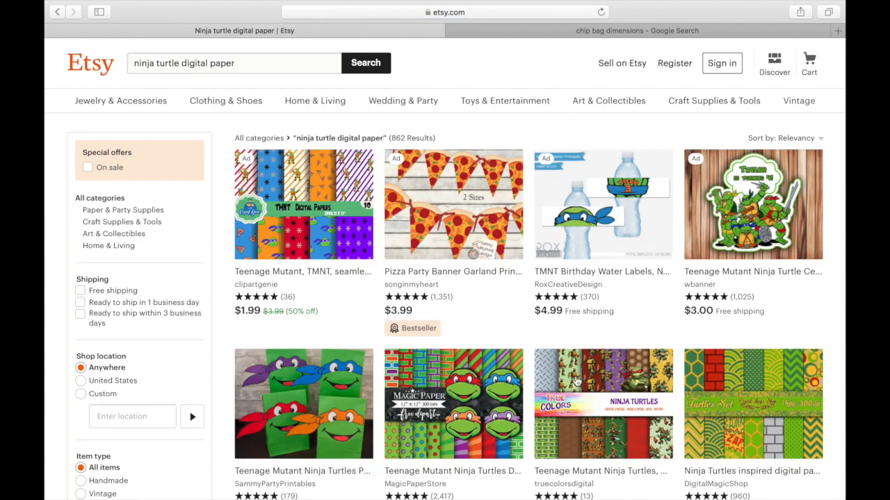
scroll("down", 3)
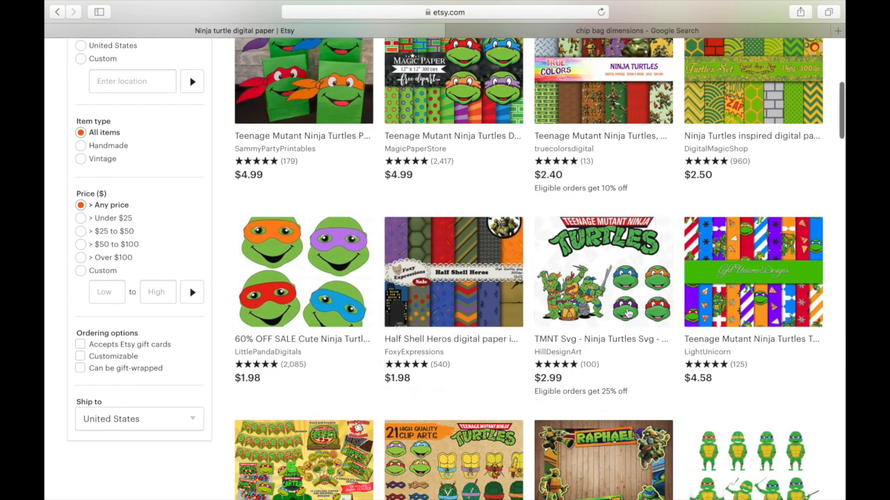
mouse_move(475, 344)
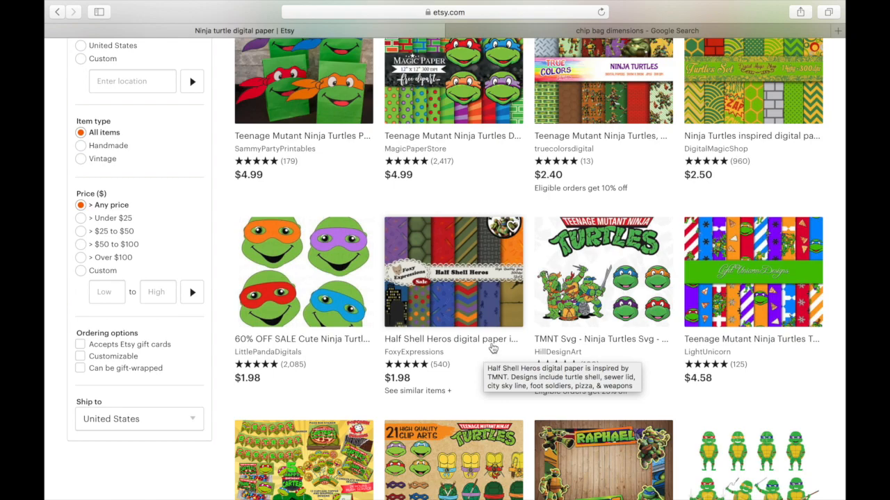
scroll("down", 3)
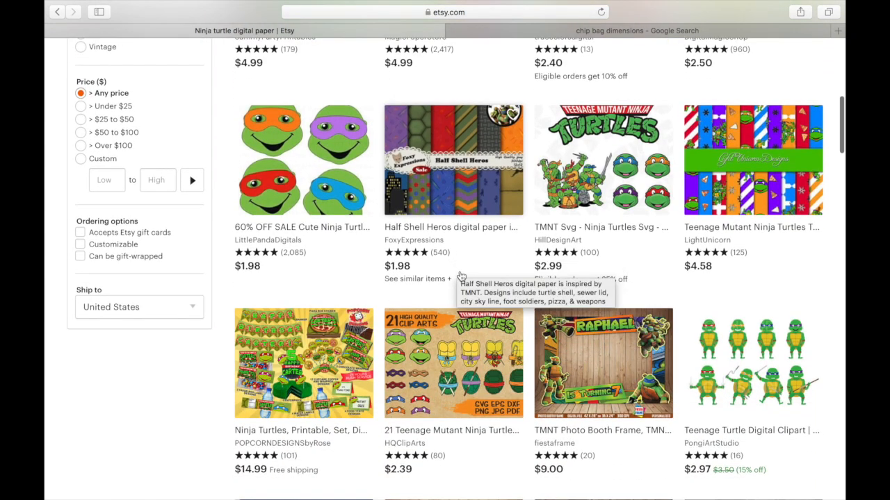
mouse_move(457, 275)
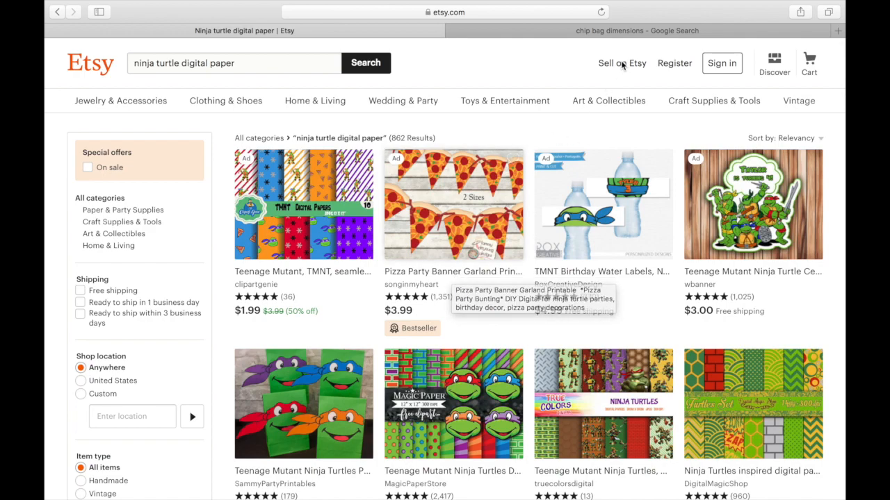
Step: Switch to the Google 'chip bag dimensions' image results and browse the printable templates
left_click(637, 30)
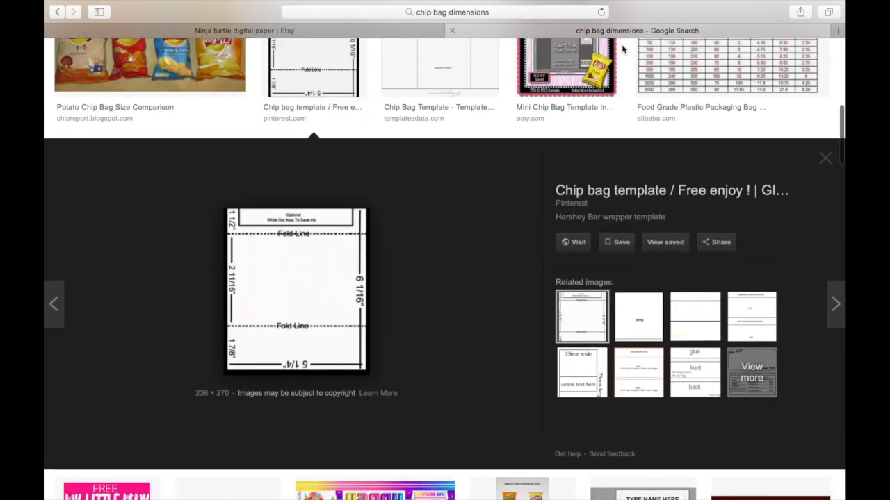
mouse_move(586, 107)
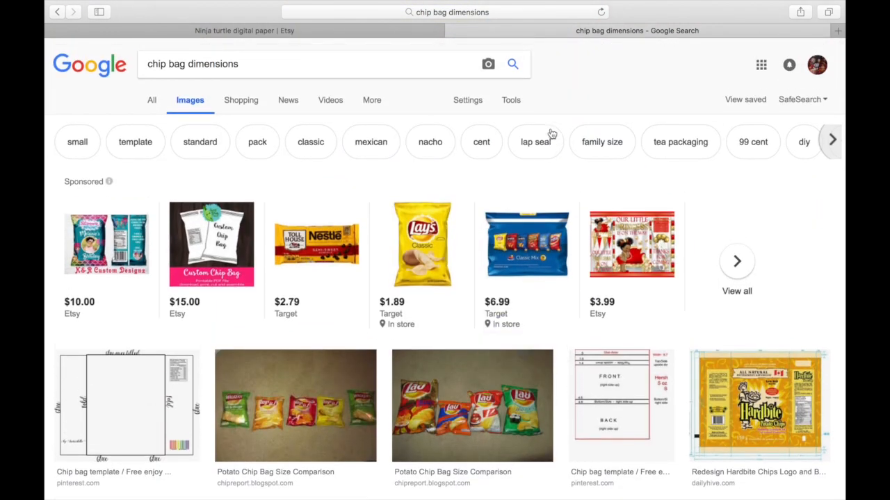
scroll("down", 3)
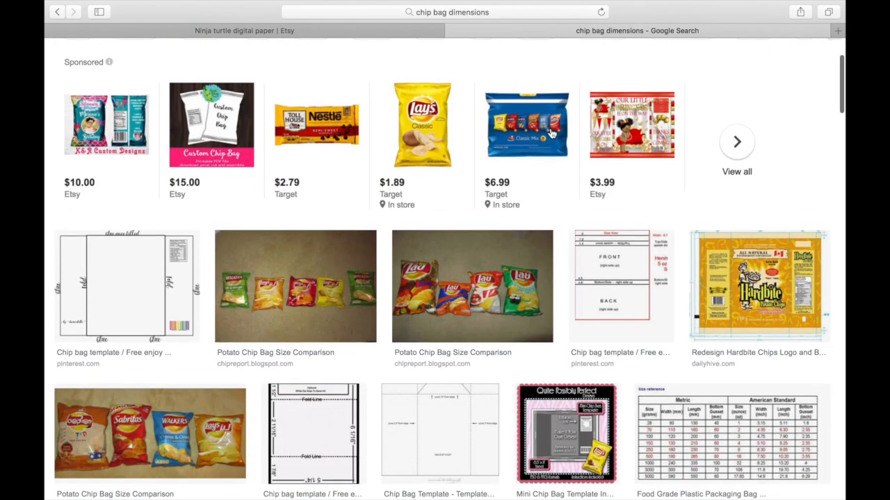
scroll("down", 3)
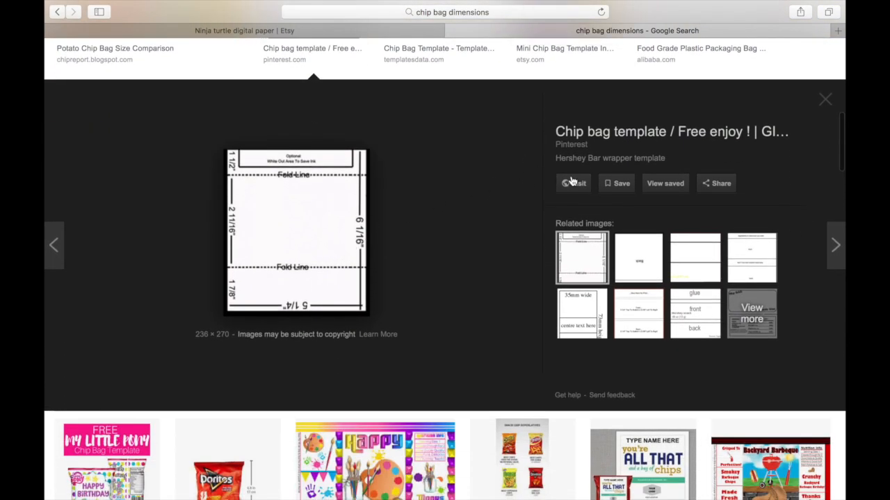
scroll("down", 3)
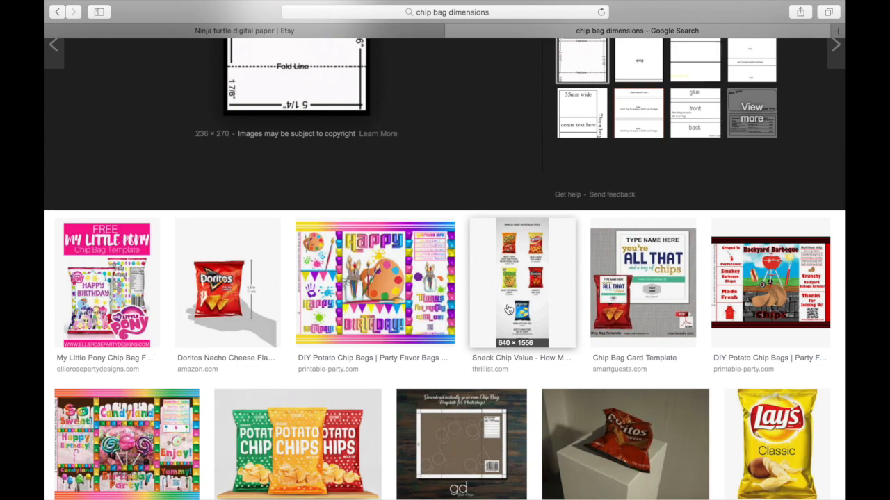
scroll("down", 3)
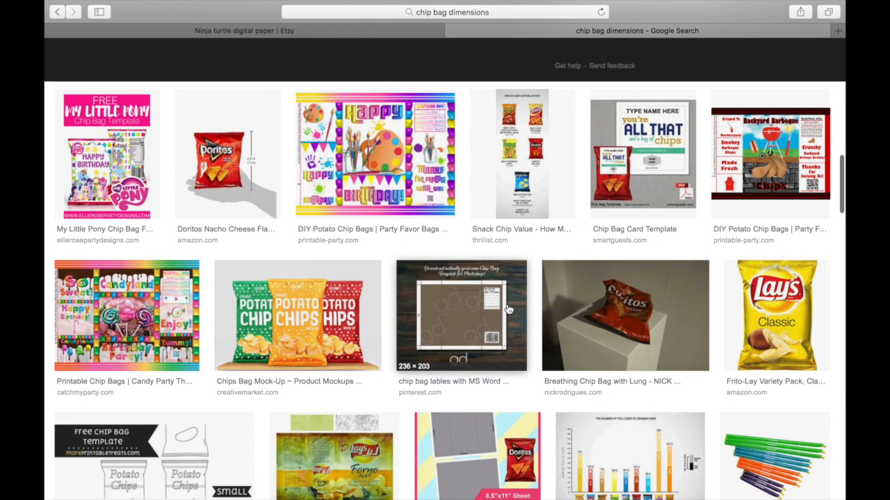
scroll("down", 3)
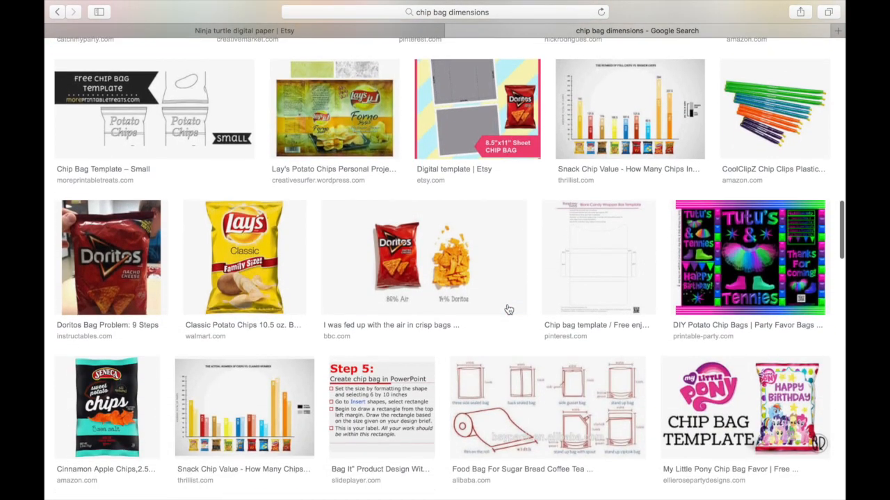
scroll("down", 3)
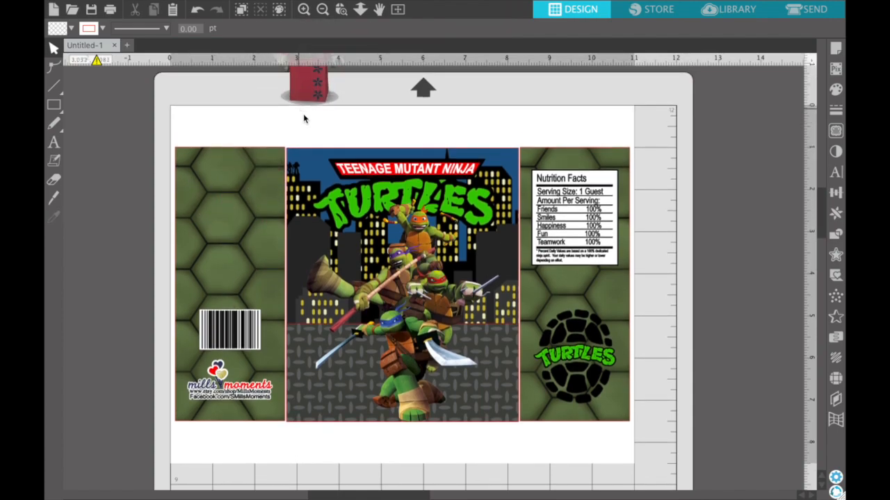
Step: Move the barcode and Mills Moments logo above the page and delete the remaining design
left_click_drag(229, 331, 253, 76)
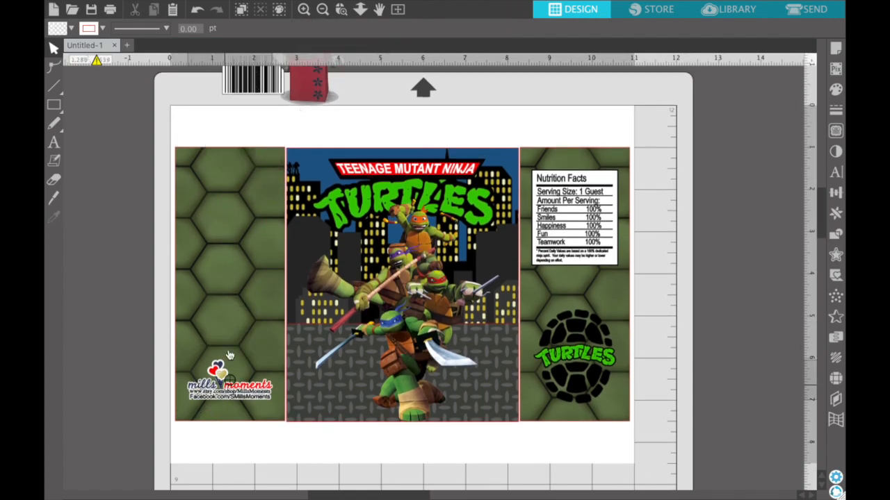
left_click_drag(404, 278, 400, 94)
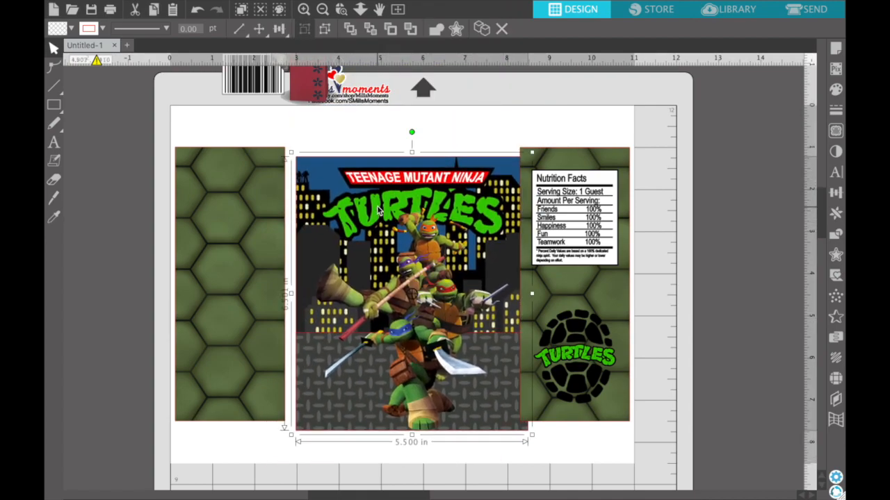
mouse_move(545, 132)
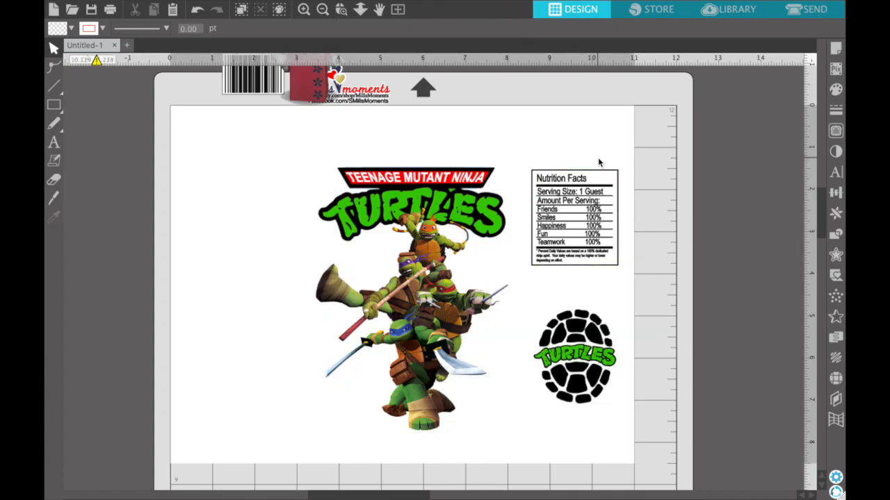
left_click(396, 292)
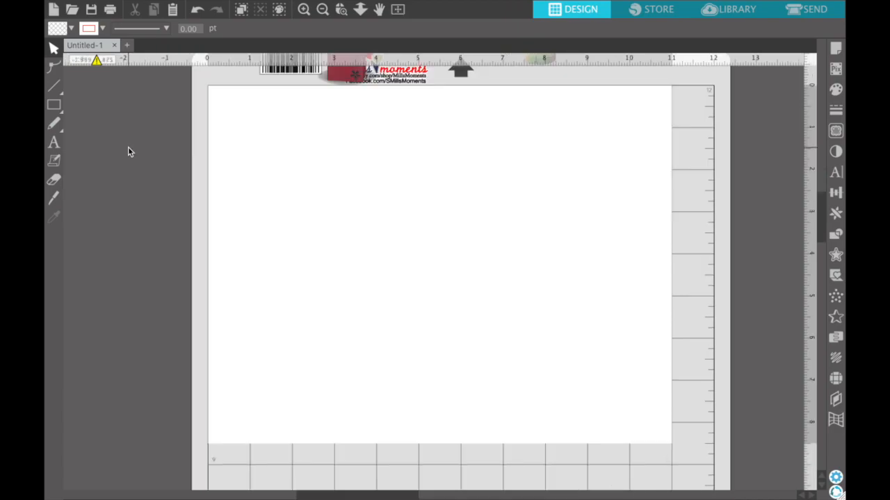
Step: Draw a tall, narrow rectangle about 1.5 inches wide near the left page edge
left_click(50, 106)
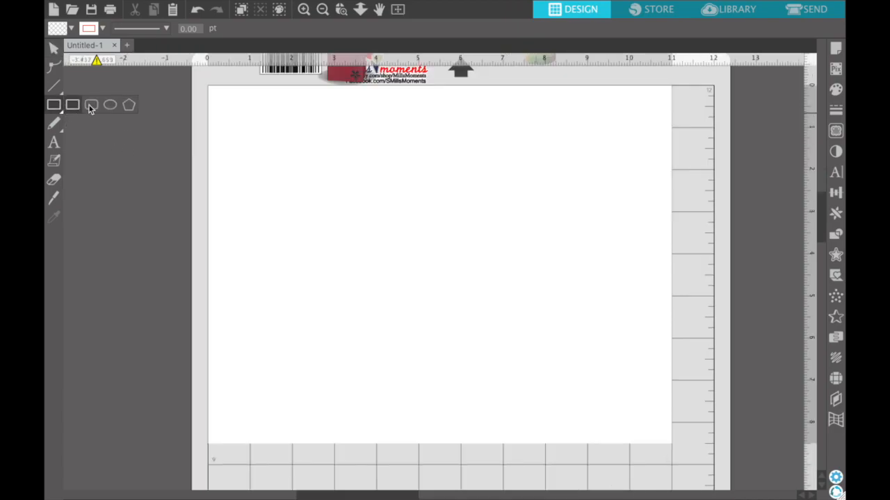
left_click_drag(222, 136, 236, 292)
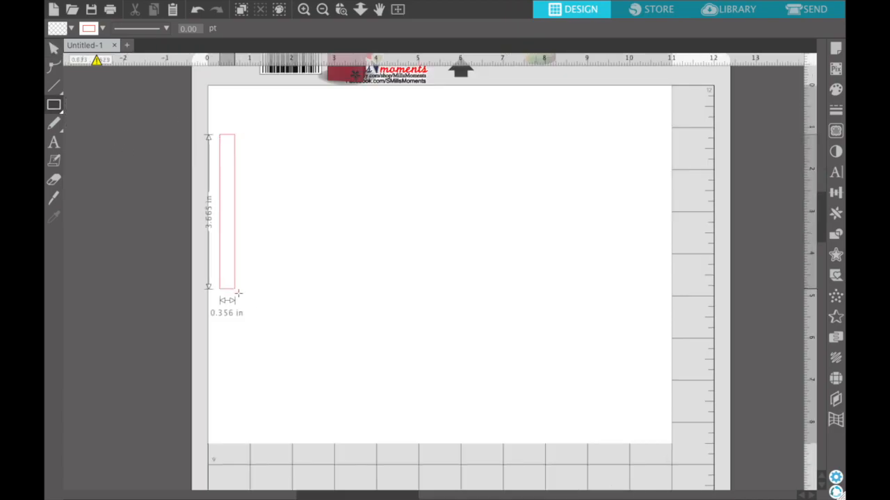
left_click_drag(236, 292, 263, 353)
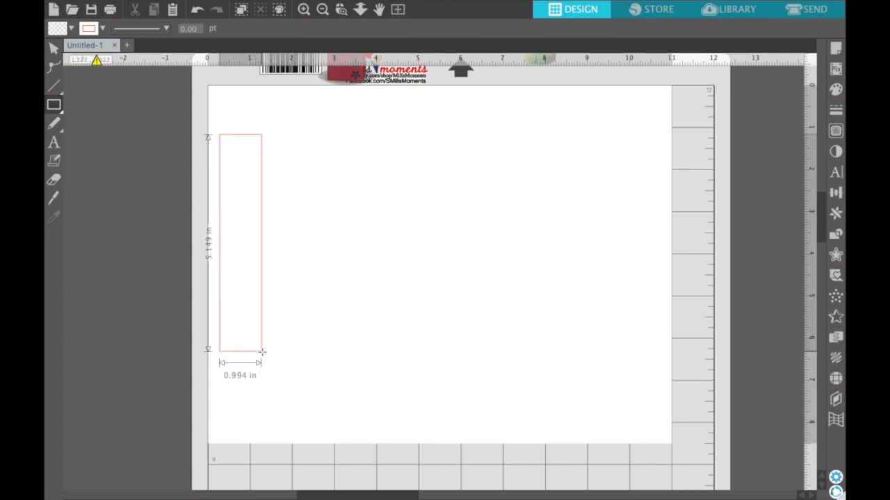
left_click_drag(262, 353, 283, 356)
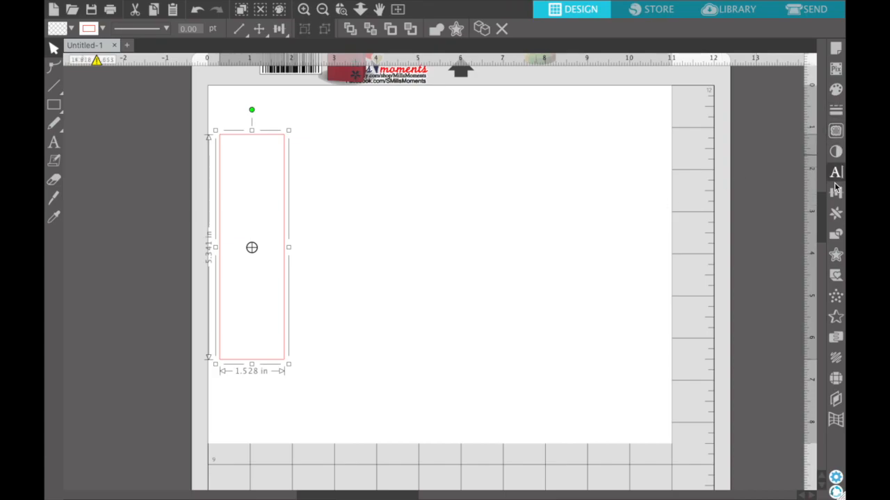
Step: Scale the rectangle to 2.600 by 6.500 inches via Transform and set it slightly in from the edge
left_click(839, 192)
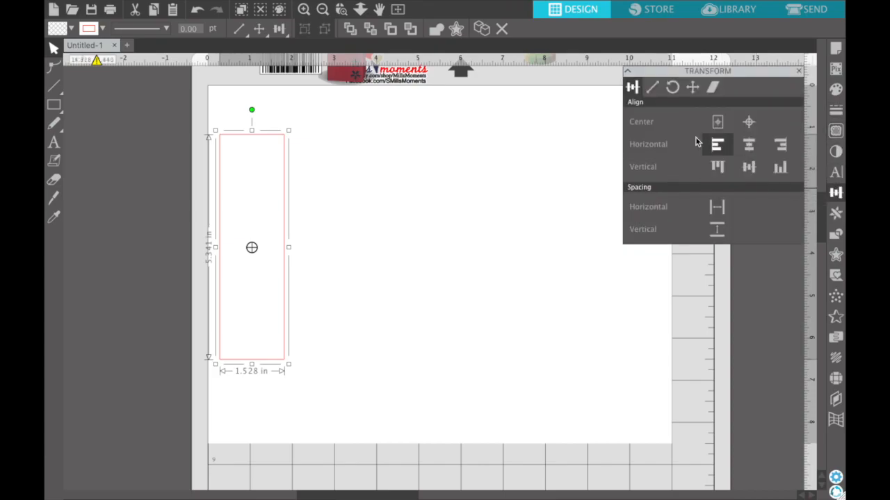
left_click(672, 88)
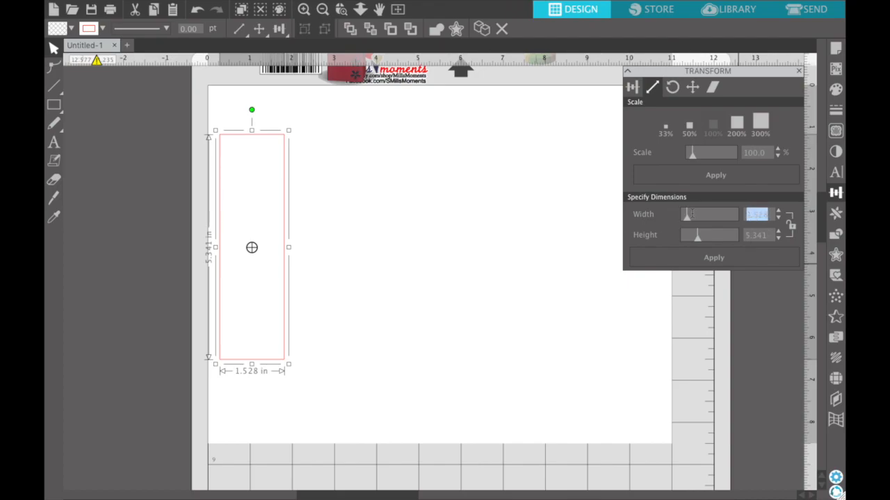
type("2.600")
left_click(758, 235)
type("6.500")
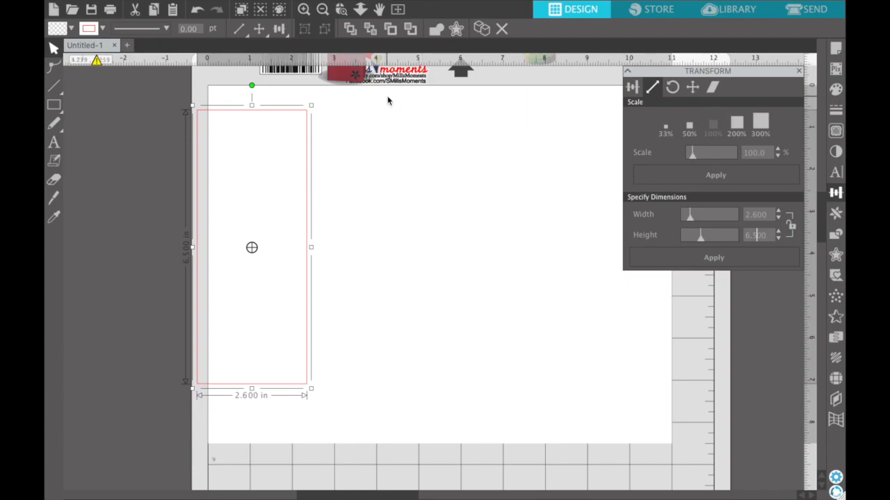
left_click_drag(251, 247, 289, 244)
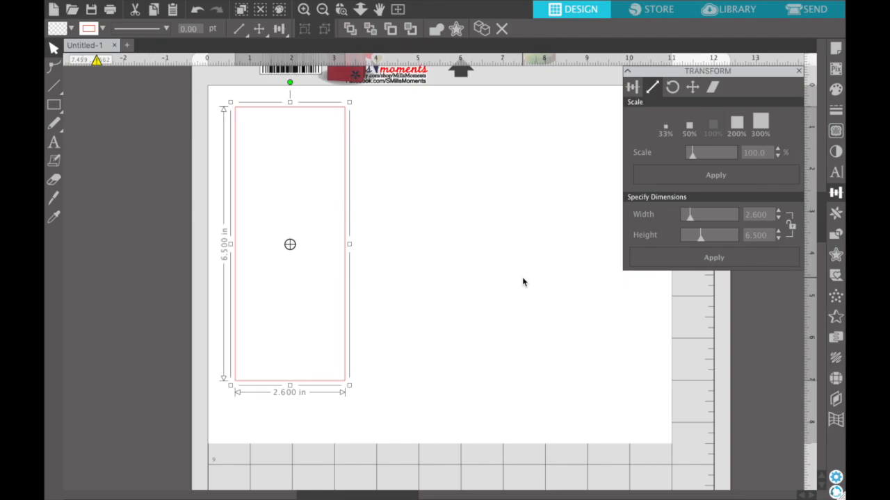
mouse_move(340, 182)
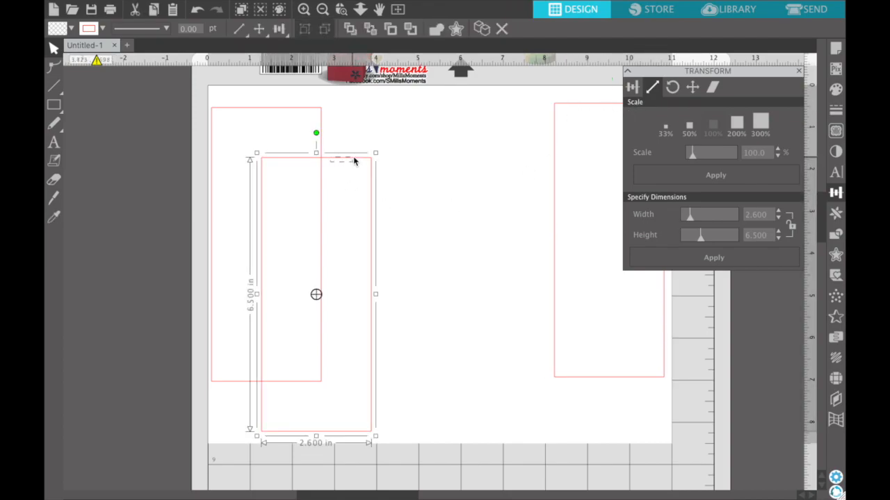
Step: Place a copy of the panel in the middle to form the wider front panel
left_click_drag(315, 295, 416, 251)
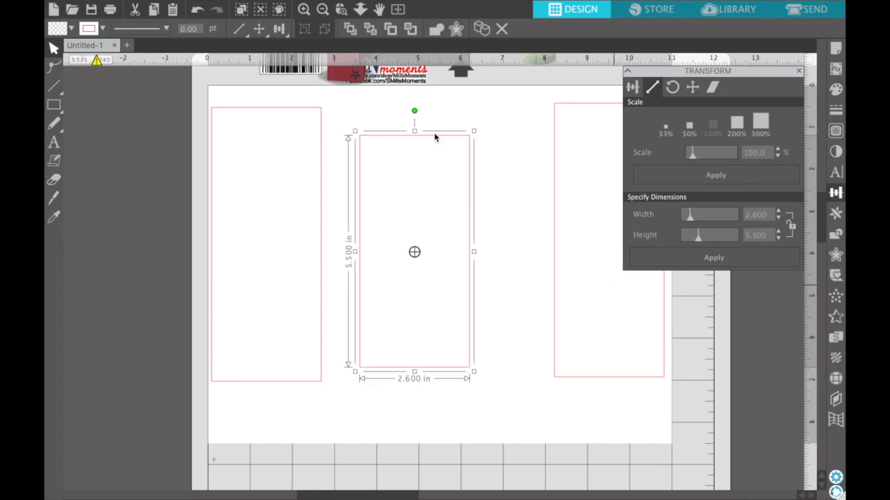
mouse_move(464, 89)
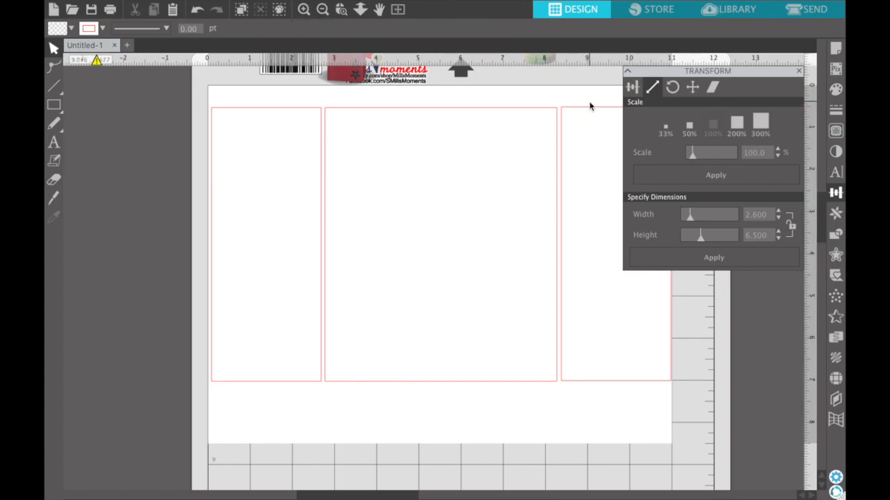
mouse_move(536, 105)
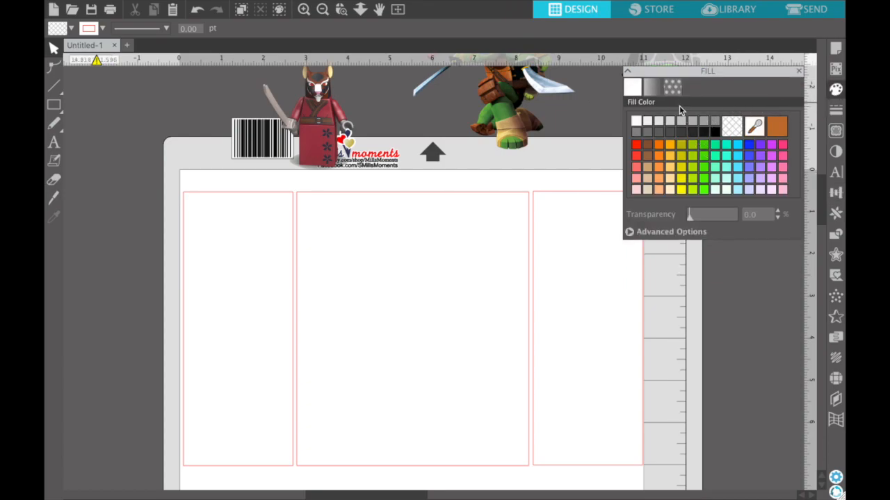
Step: Fill both side panels with the green turtle-shell pattern from the Fill Pattern section
left_click(672, 87)
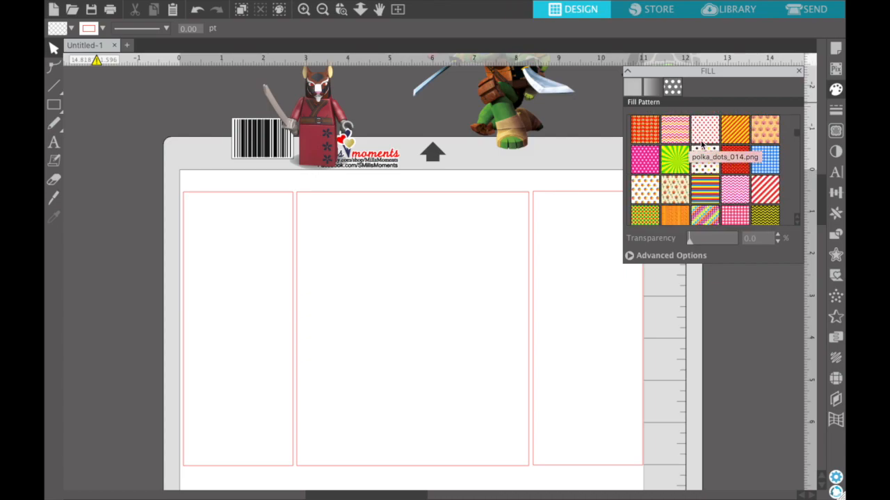
scroll("down", 3)
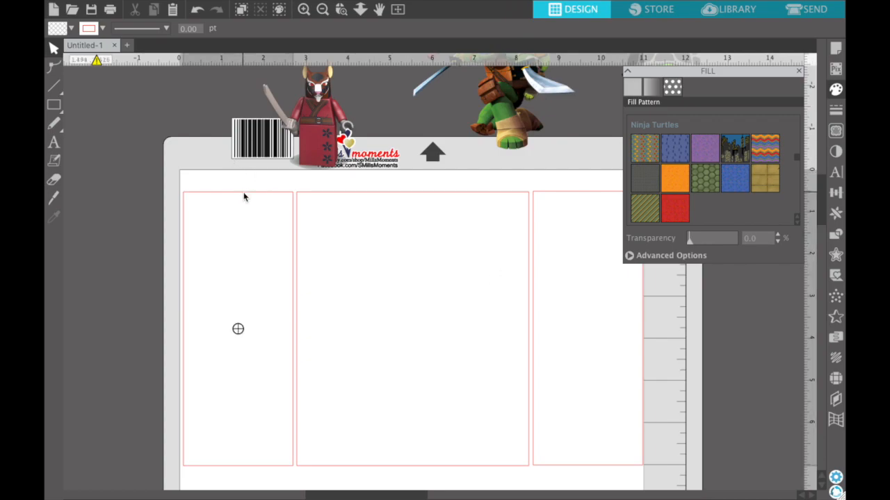
left_click(704, 178)
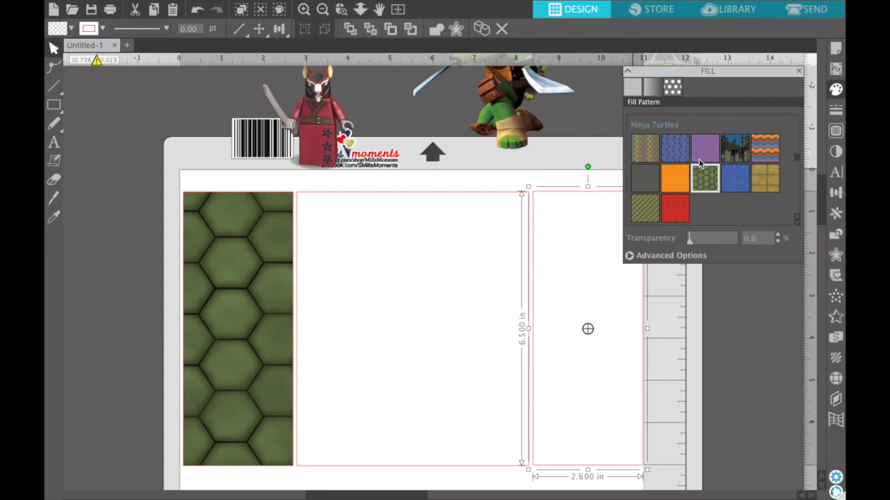
left_click(703, 178)
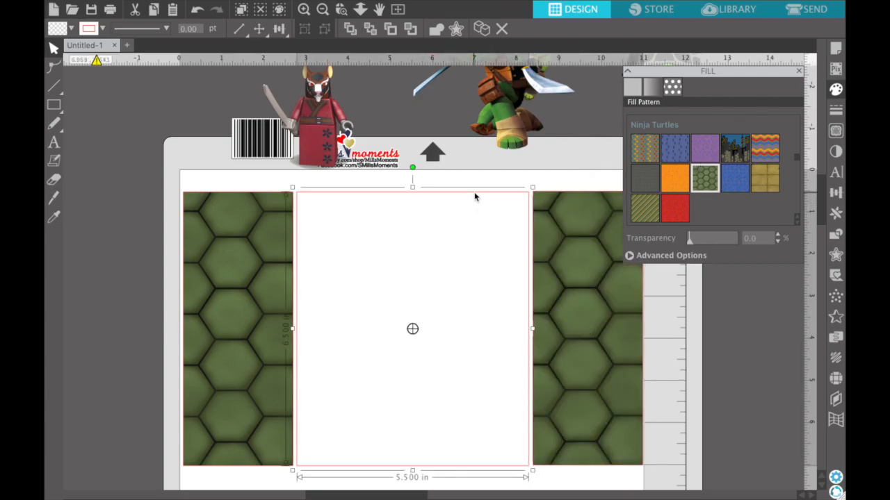
Step: Fill the front panel with the city skyline and its bottom strip with grey pavement
left_click(733, 146)
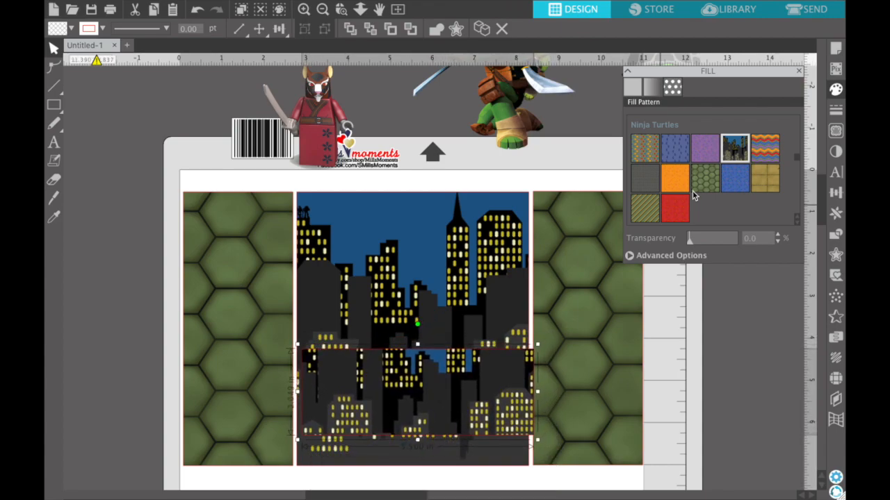
left_click(645, 178)
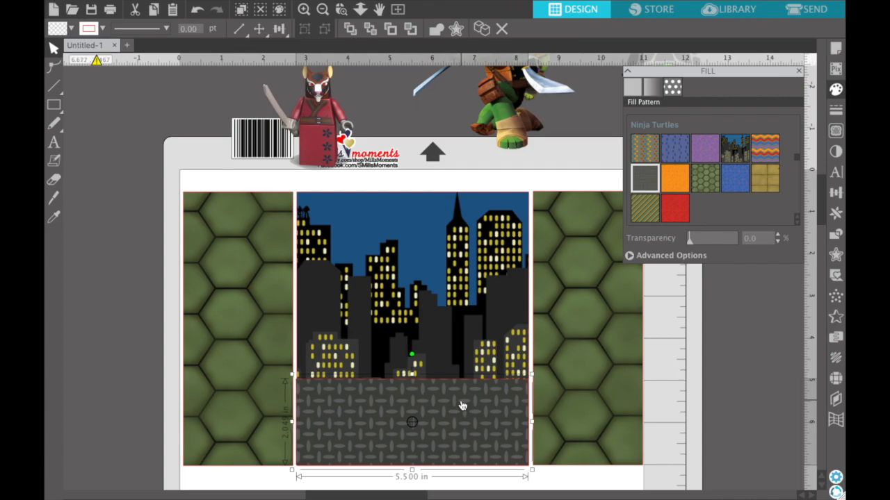
mouse_move(507, 264)
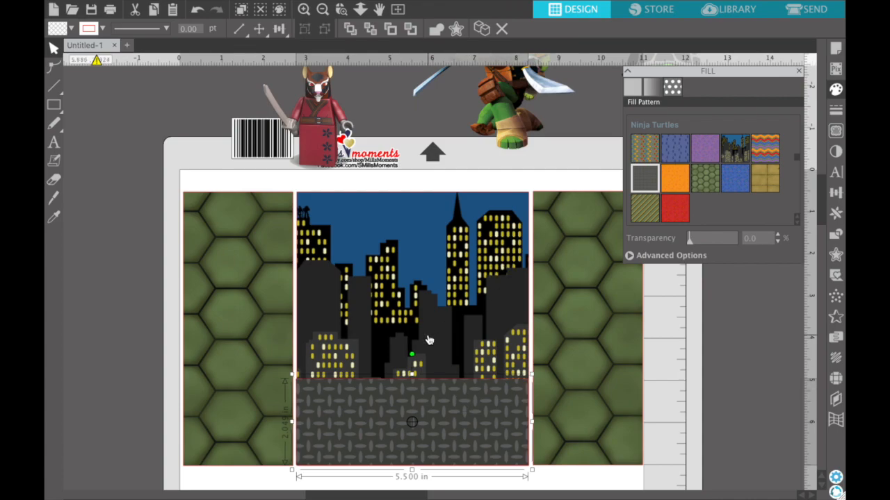
mouse_move(604, 250)
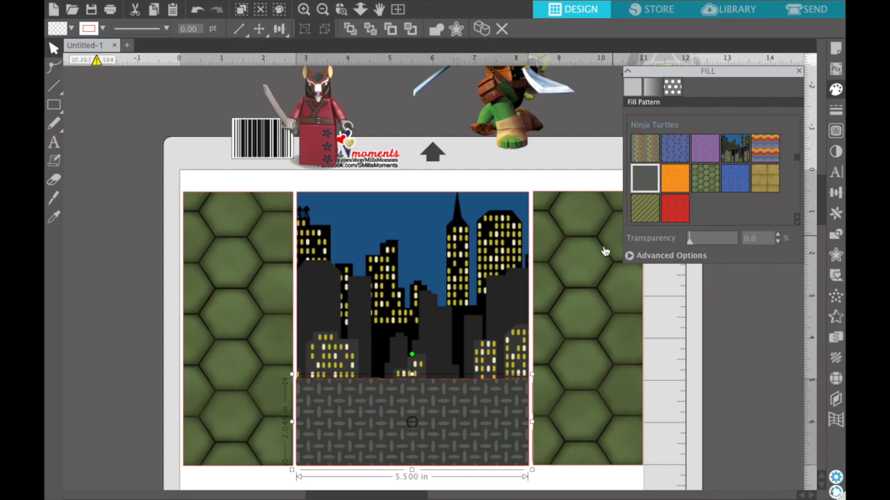
mouse_move(594, 260)
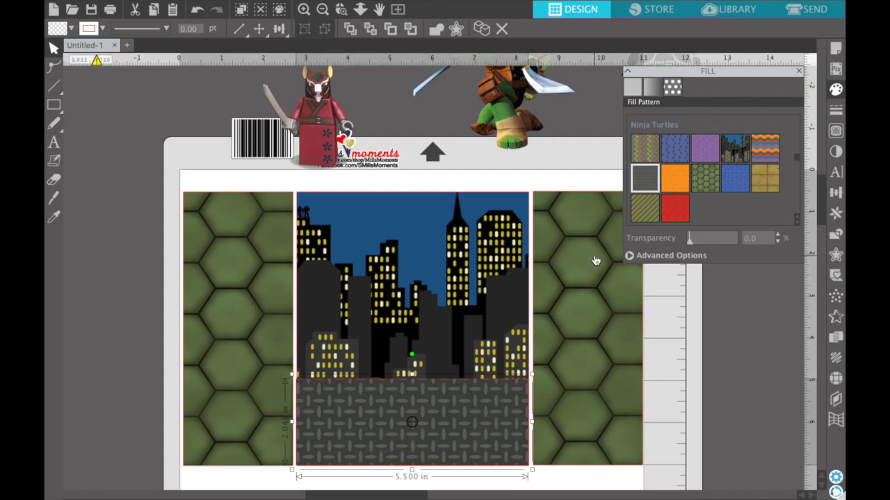
mouse_move(449, 337)
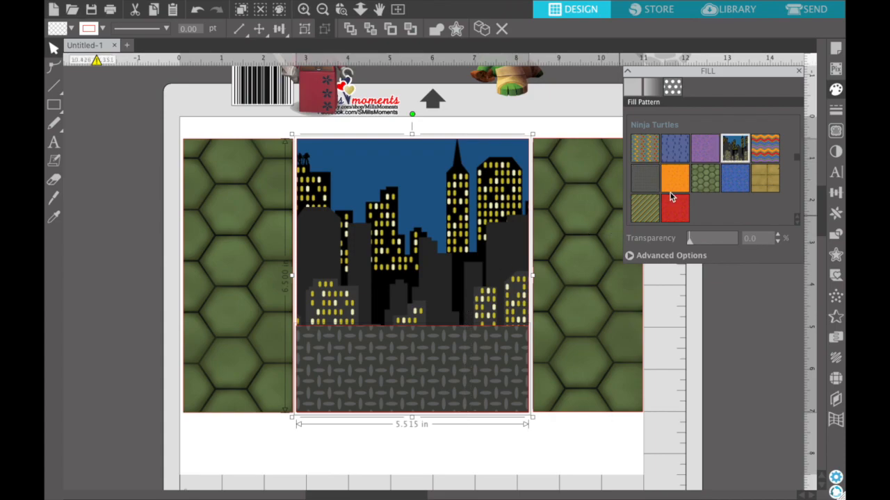
Step: Align the skyline and pavement pieces centre vertically and horizontally in Transform Align
left_click(836, 192)
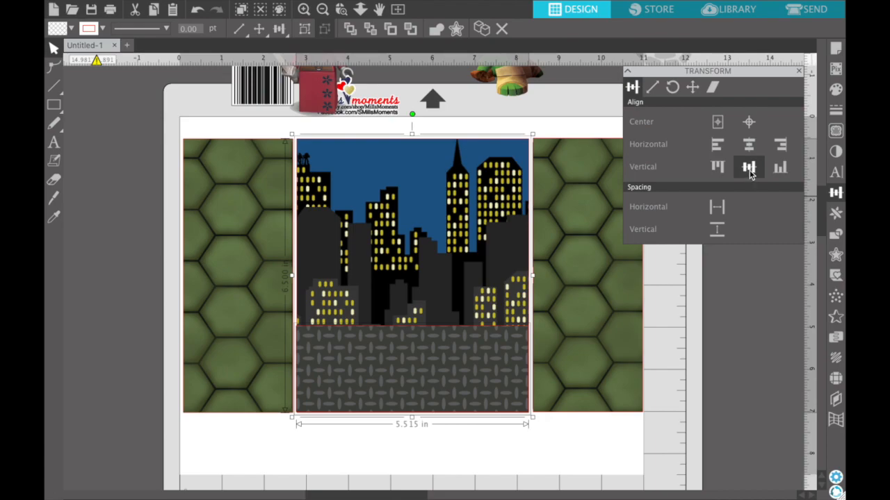
left_click(748, 144)
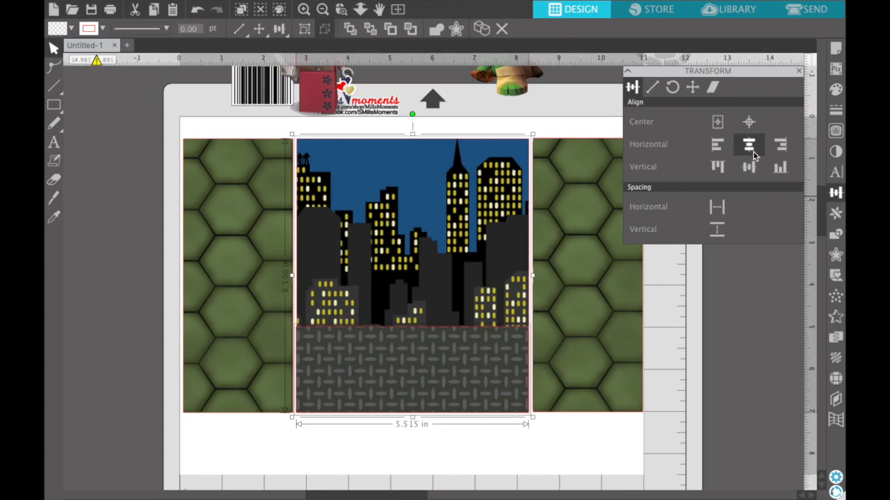
left_click(748, 144)
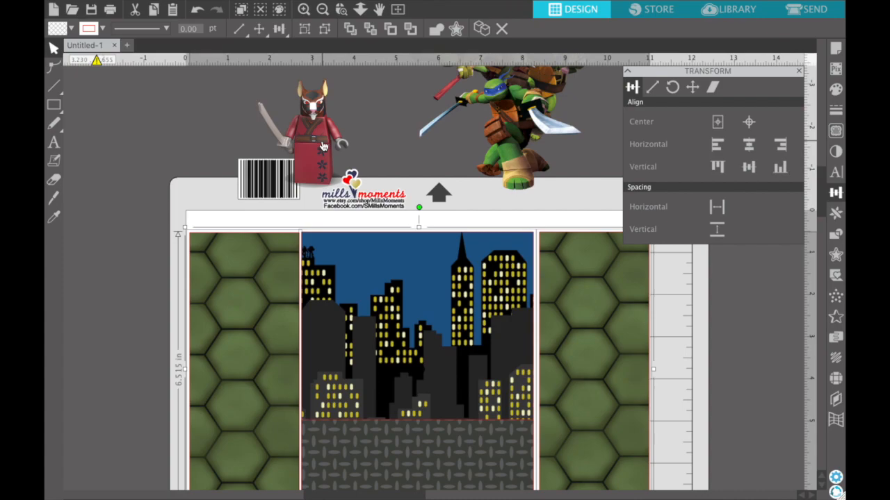
Step: Place the Shredder figure, barcode and brand logo onto the left side panel
left_click_drag(322, 146, 257, 320)
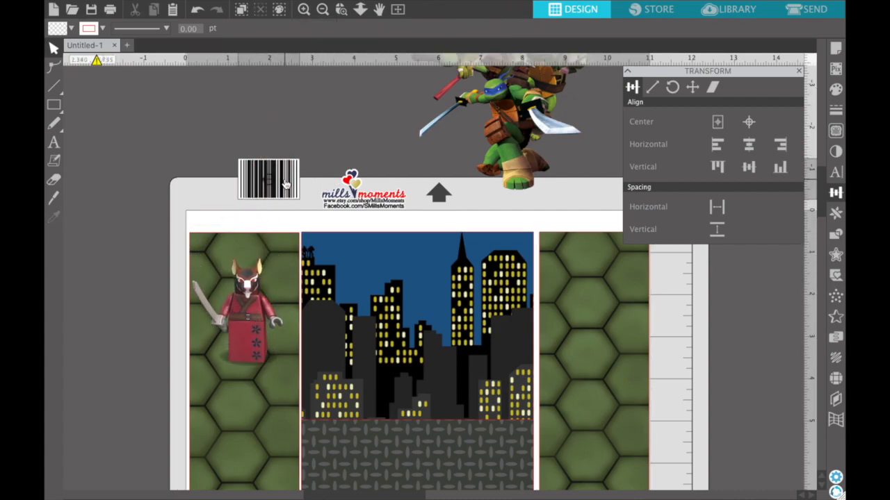
left_click_drag(267, 179, 239, 392)
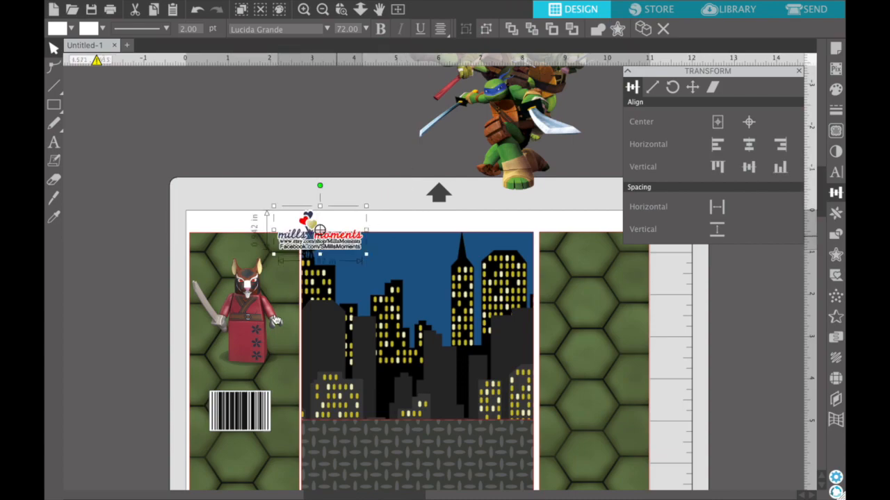
left_click_drag(320, 231, 239, 456)
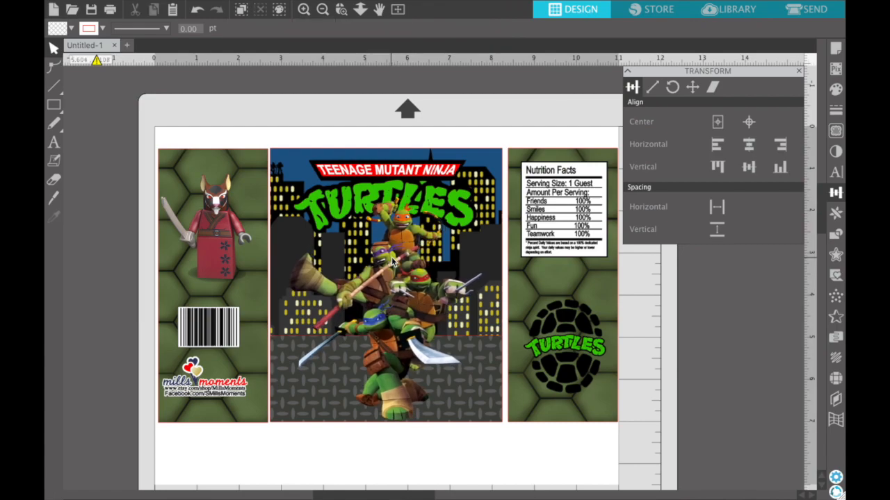
Step: Swap in a different Shredder figure on the left side panel
left_click(395, 262)
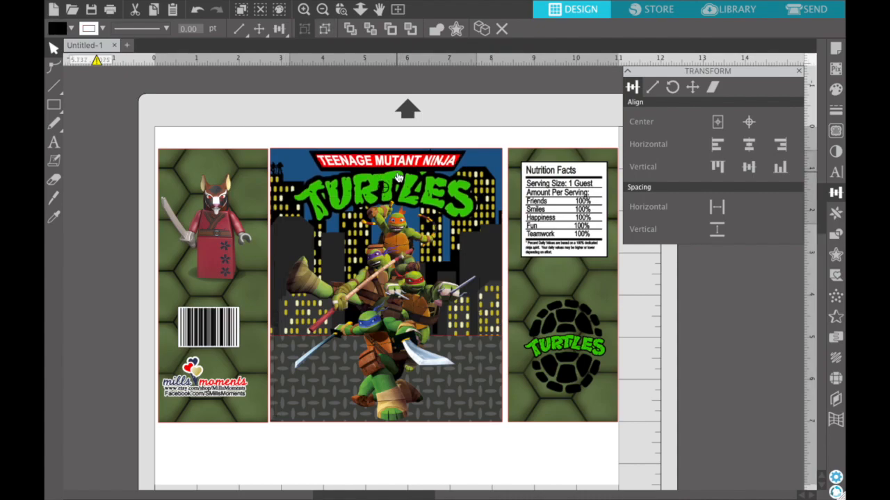
left_click(382, 285)
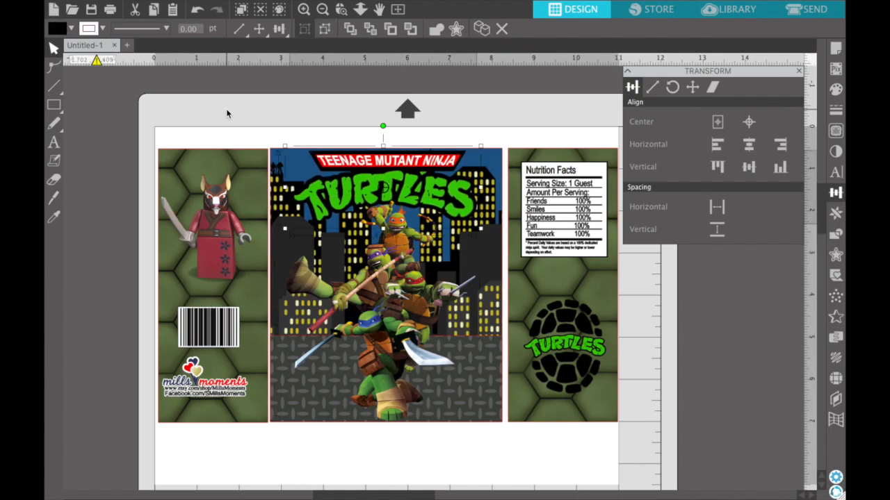
left_click(212, 278)
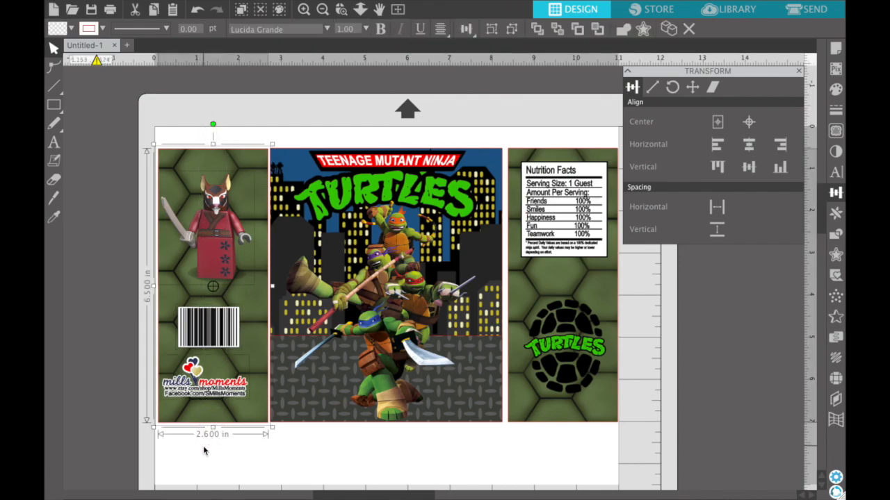
left_click(748, 145)
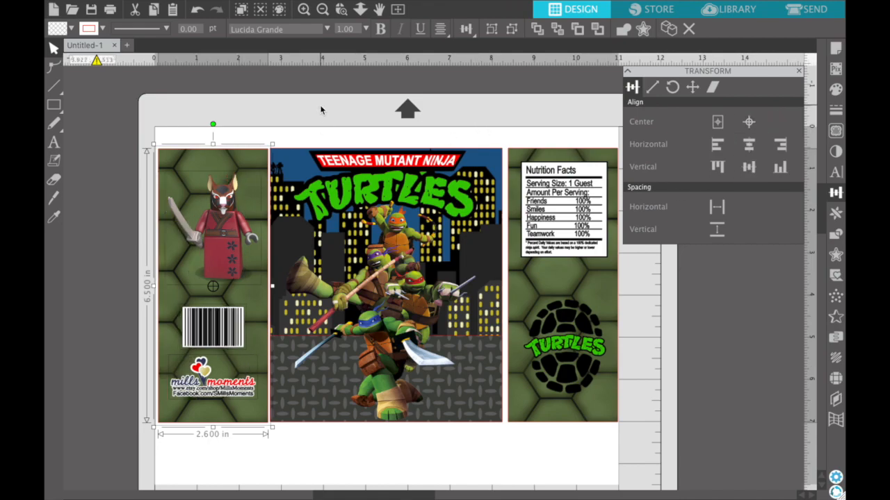
mouse_move(486, 29)
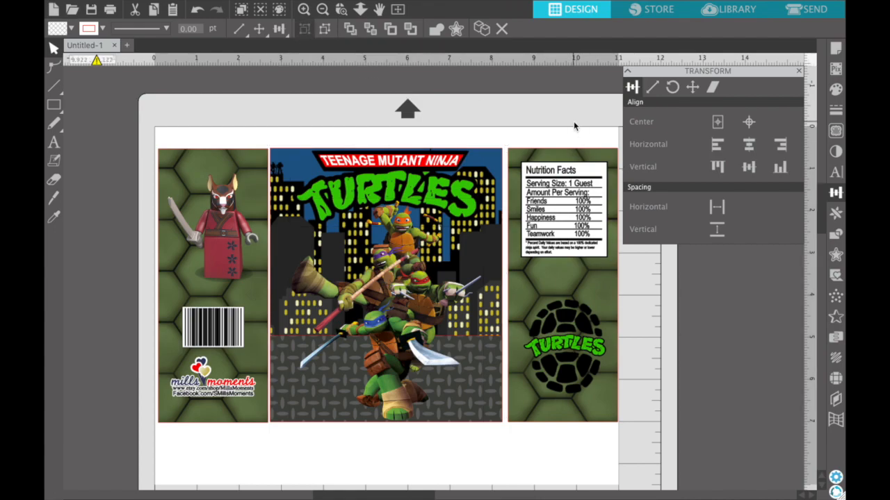
Step: Reposition and resize the nutrition facts and TURTLES shell logo on the right panel
left_click(560, 341)
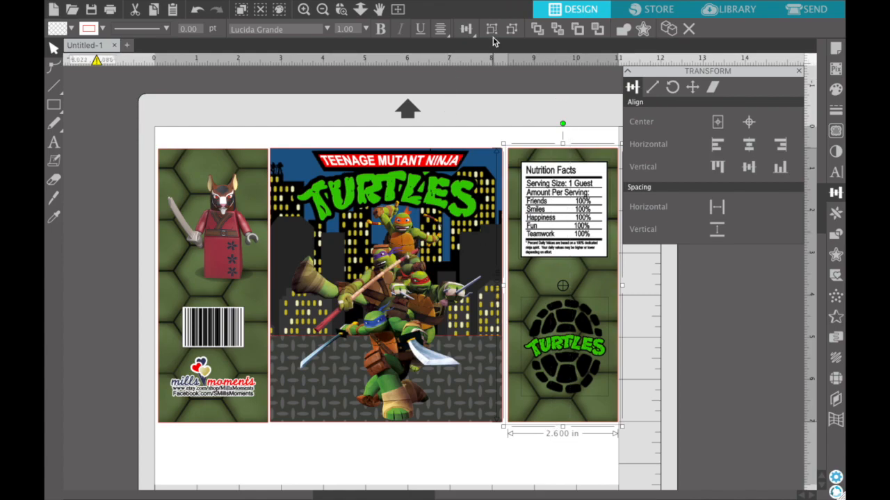
left_click(748, 143)
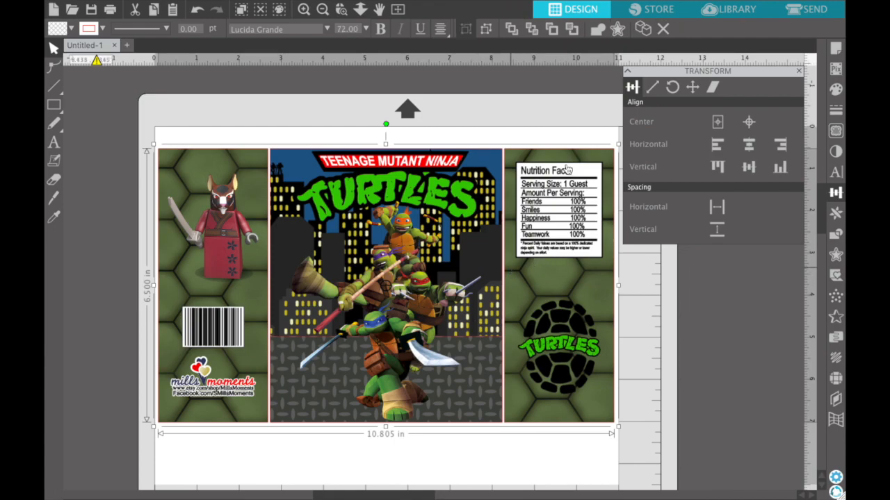
Step: Shift the whole three-panel bag design lower on the page and dismiss the Transform panel
left_click(718, 123)
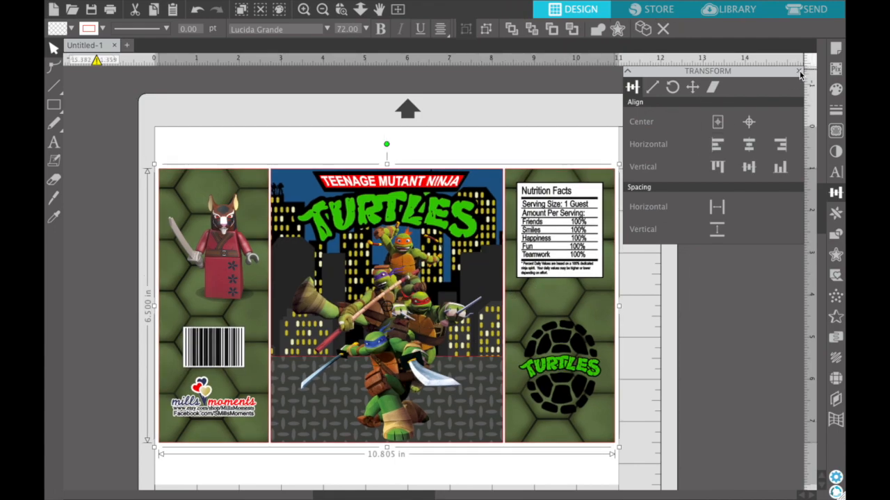
left_click(796, 72)
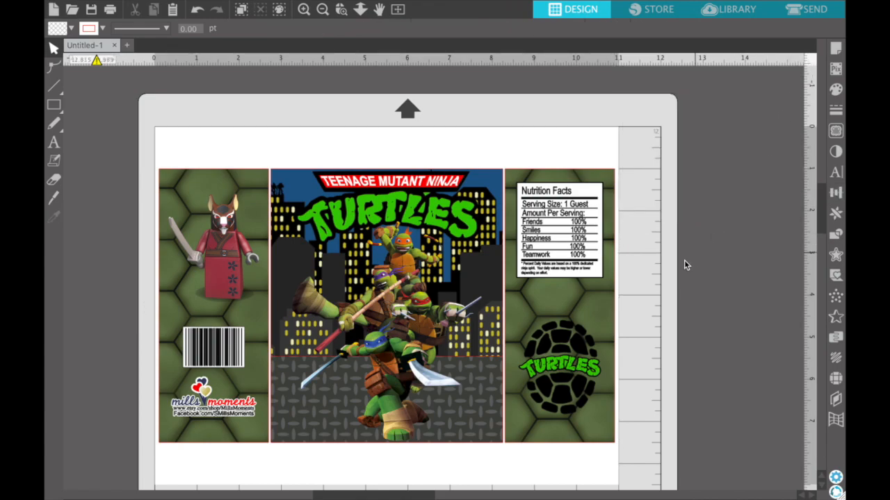
mouse_move(603, 148)
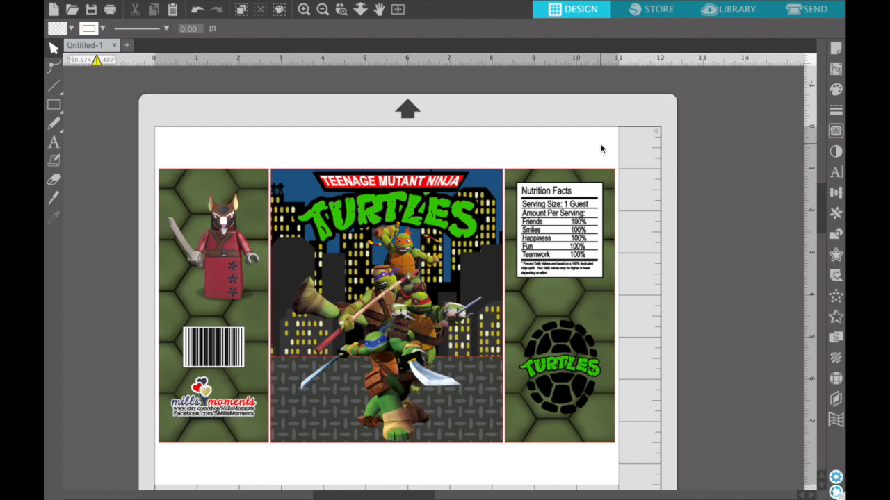
mouse_move(371, 274)
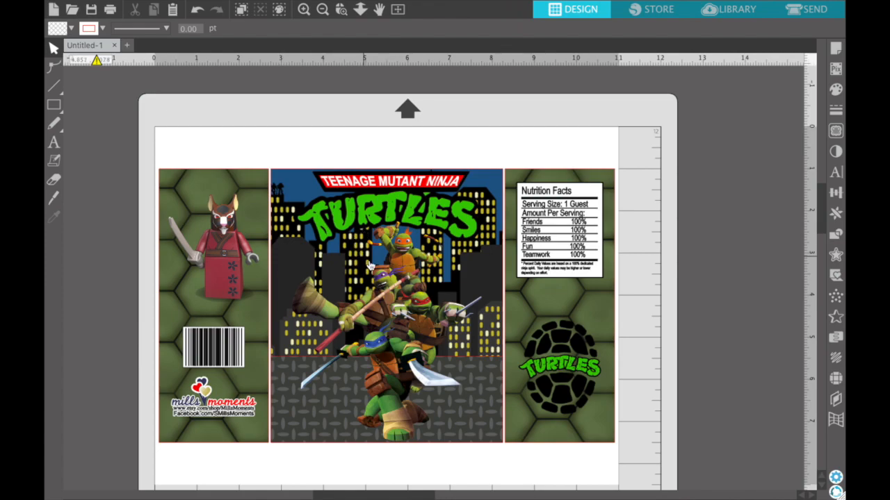
mouse_move(425, 461)
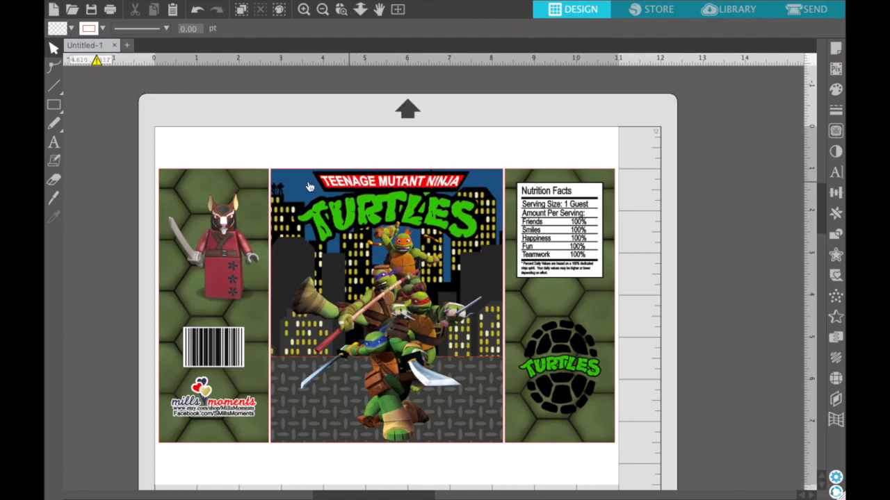
mouse_move(436, 195)
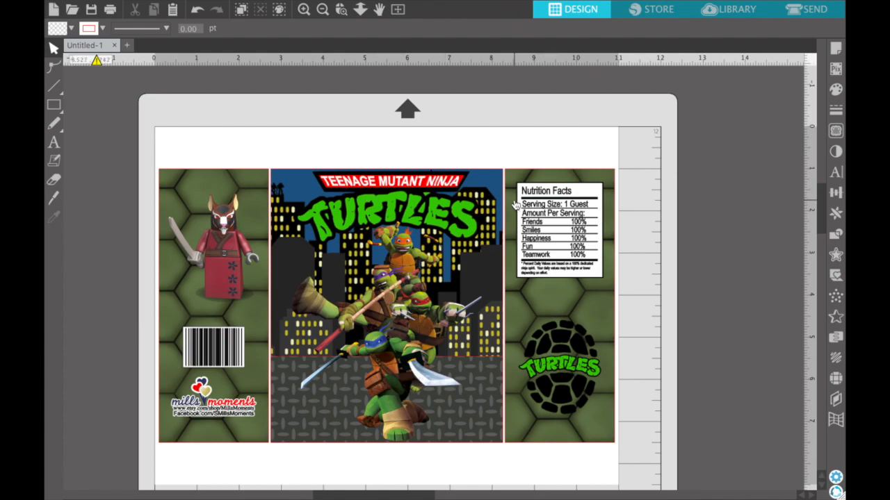
mouse_move(148, 131)
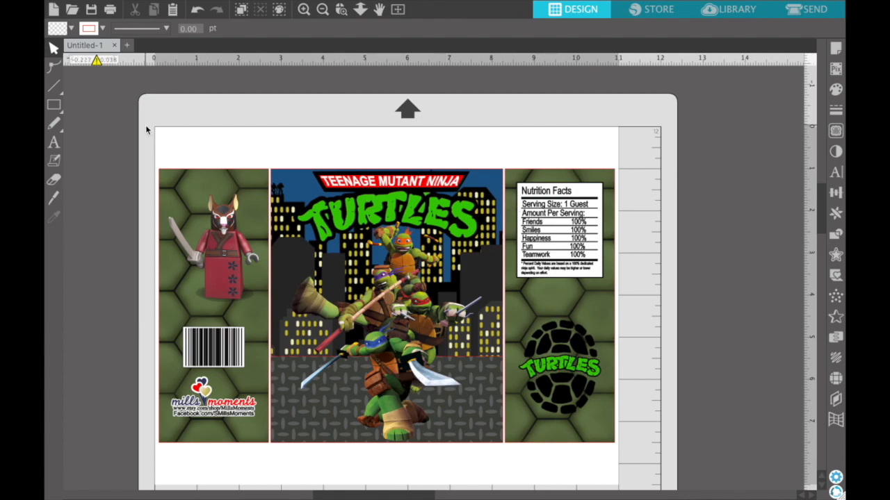
Step: Draw a background rectangle about 11 inches wide covering the full bag design
left_click(52, 106)
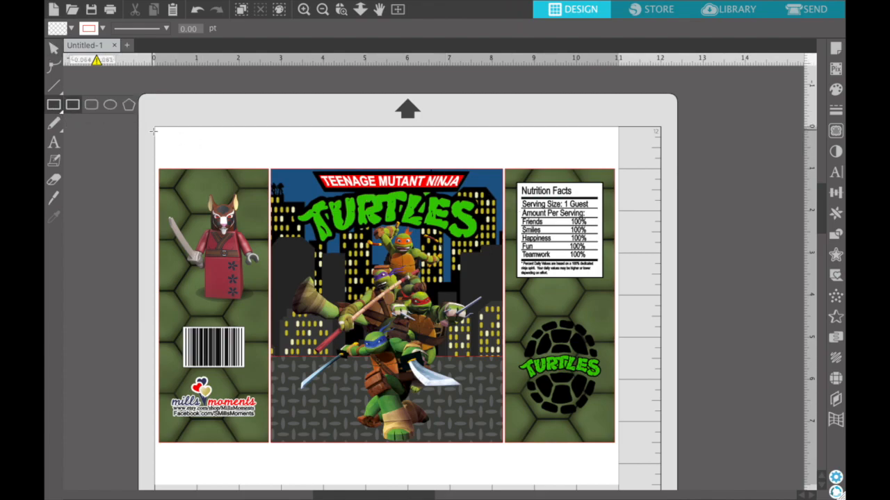
left_click_drag(155, 136, 347, 331)
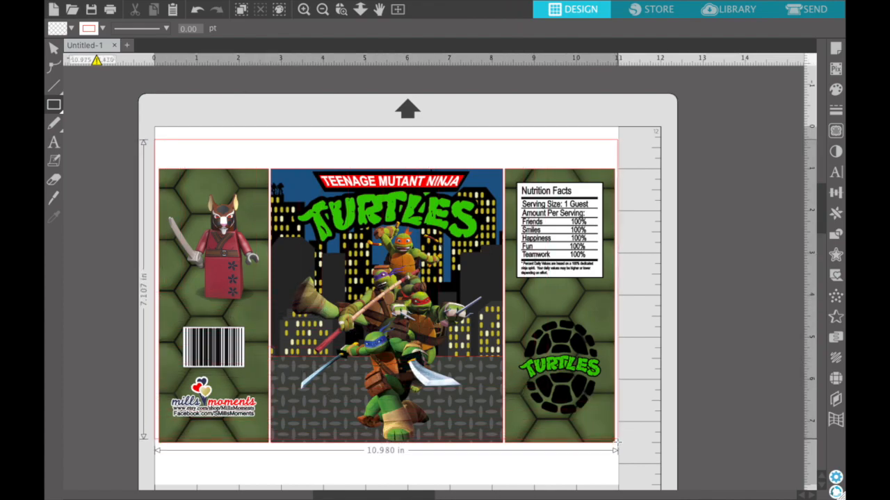
left_click_drag(617, 445, 618, 461)
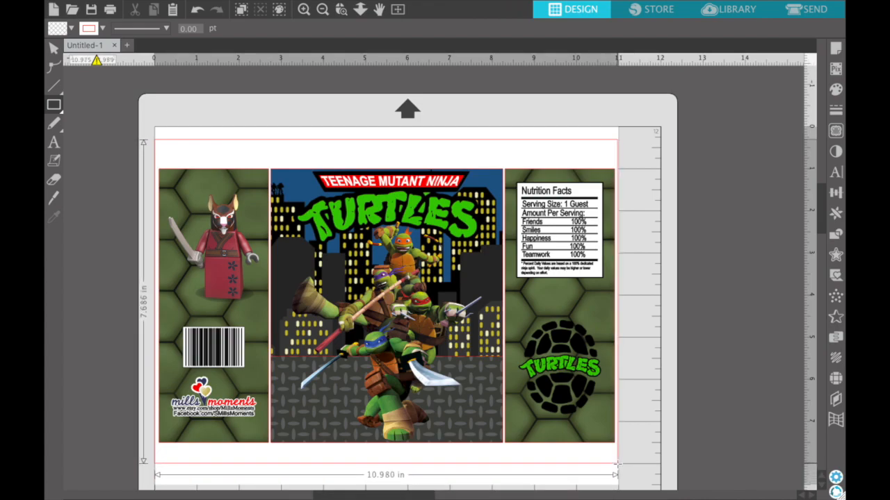
left_click_drag(614, 464, 617, 474)
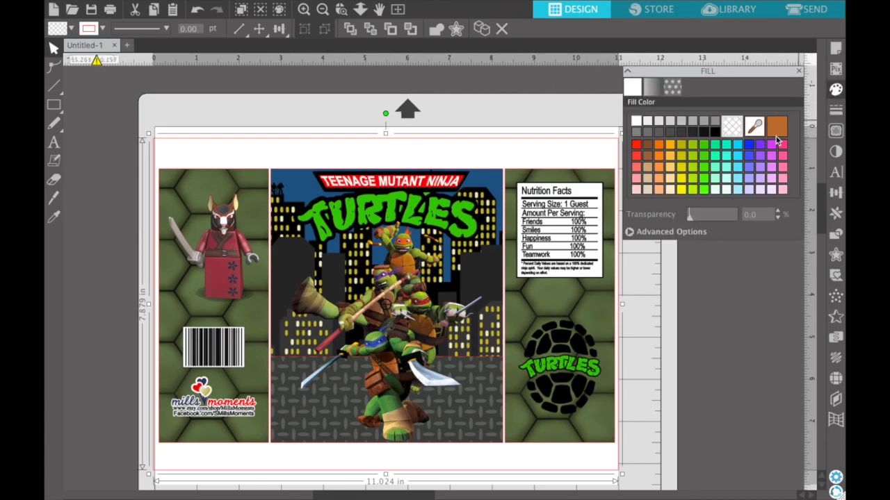
Step: Try blue then red solid fills on the background rectangle before switching to patterns
left_click(748, 146)
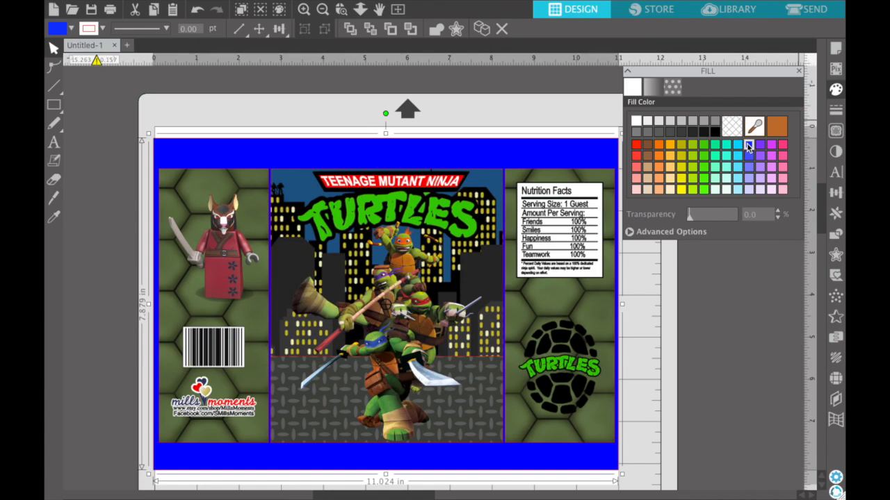
left_click(636, 145)
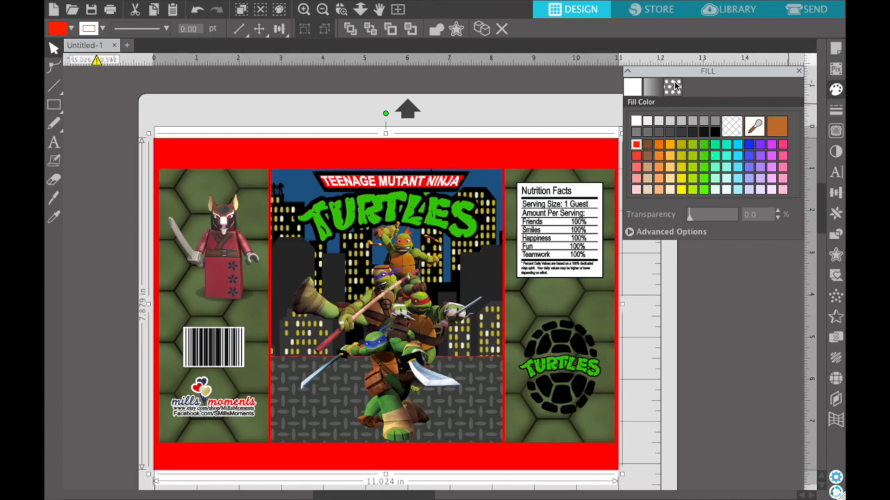
left_click(670, 86)
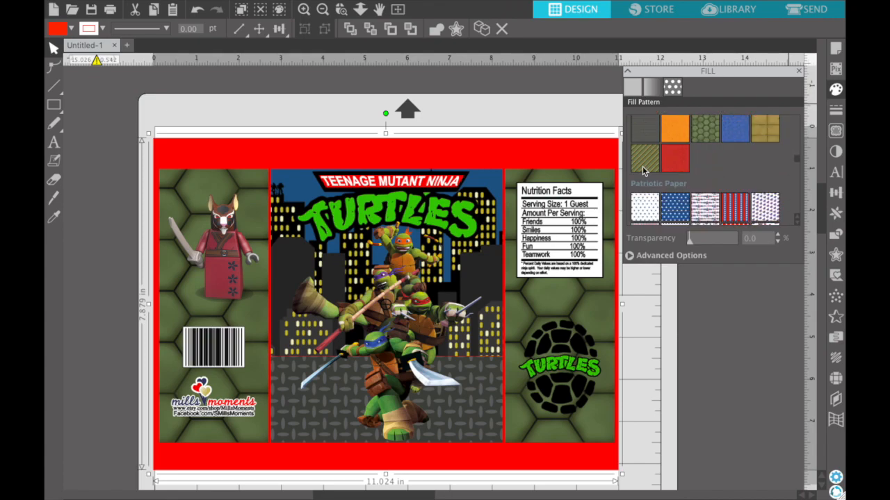
Step: Fill the rectangle with the khaki-and-black diagonal stripe pattern and send it behind the bag
left_click(645, 159)
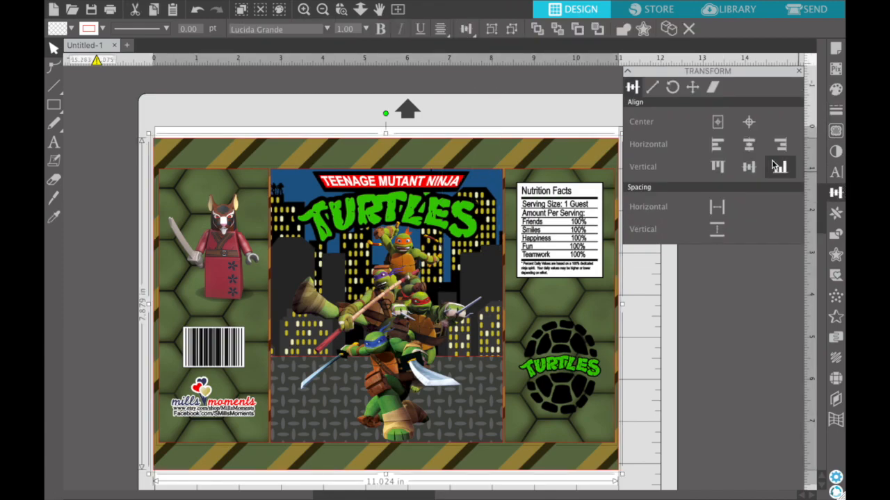
left_click(748, 167)
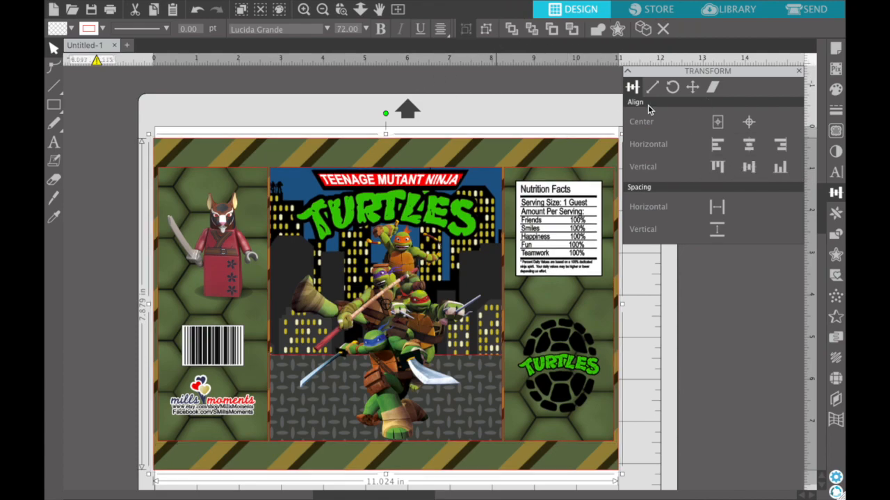
left_click(748, 123)
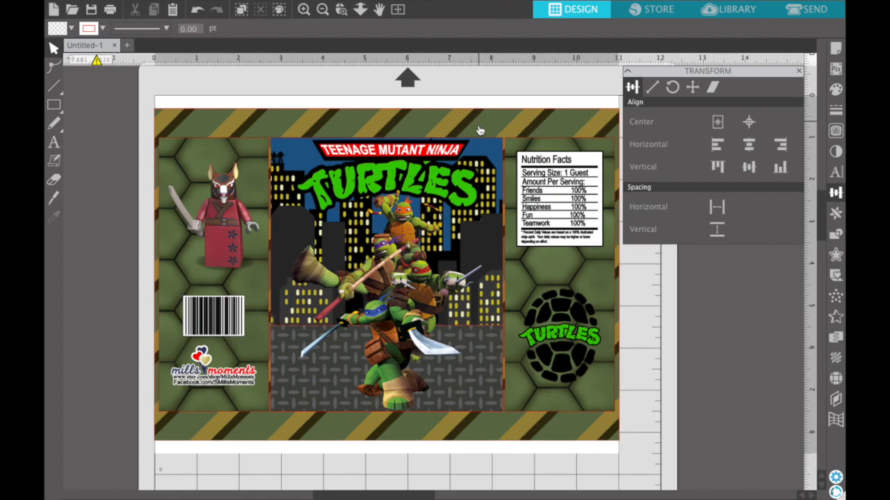
mouse_move(481, 154)
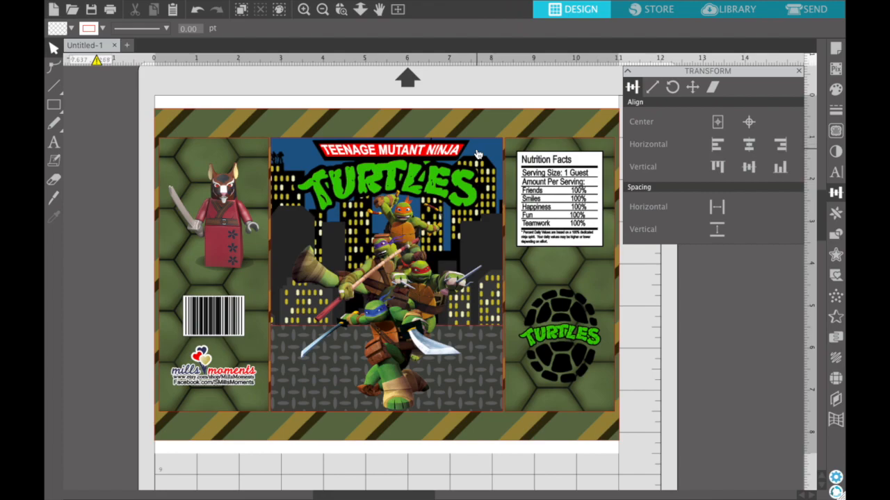